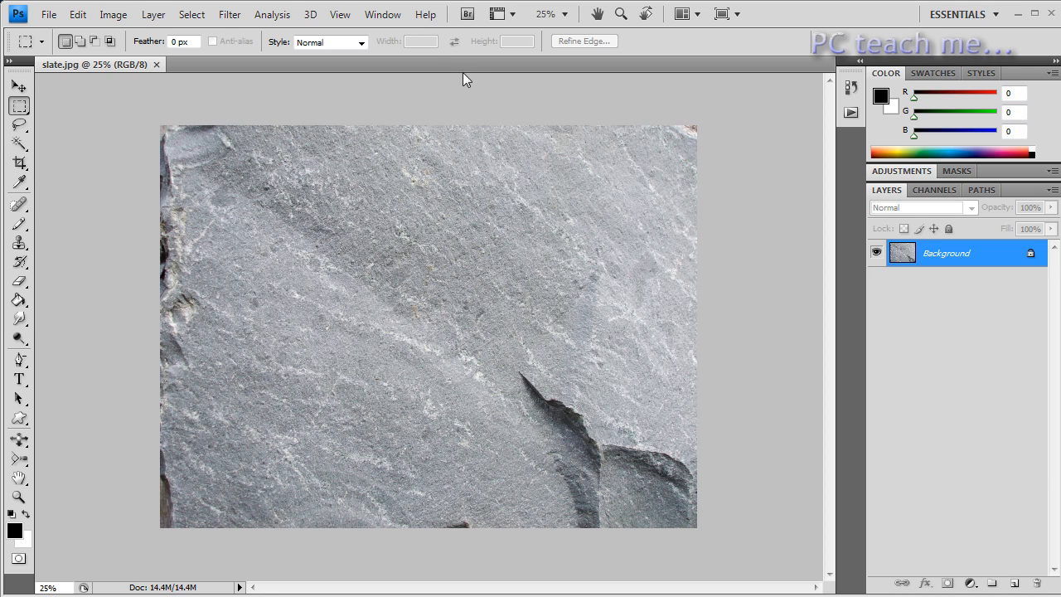
Create a new action 'Watermarking2' in Default Actions via the Actions panel and start recording
click(382, 14)
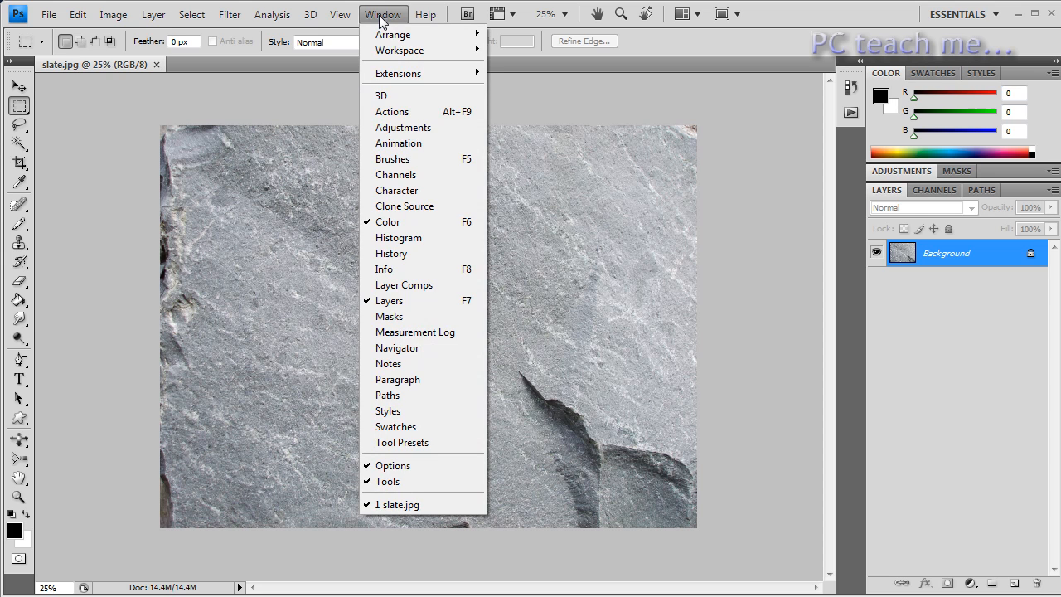
mouse_move(392, 111)
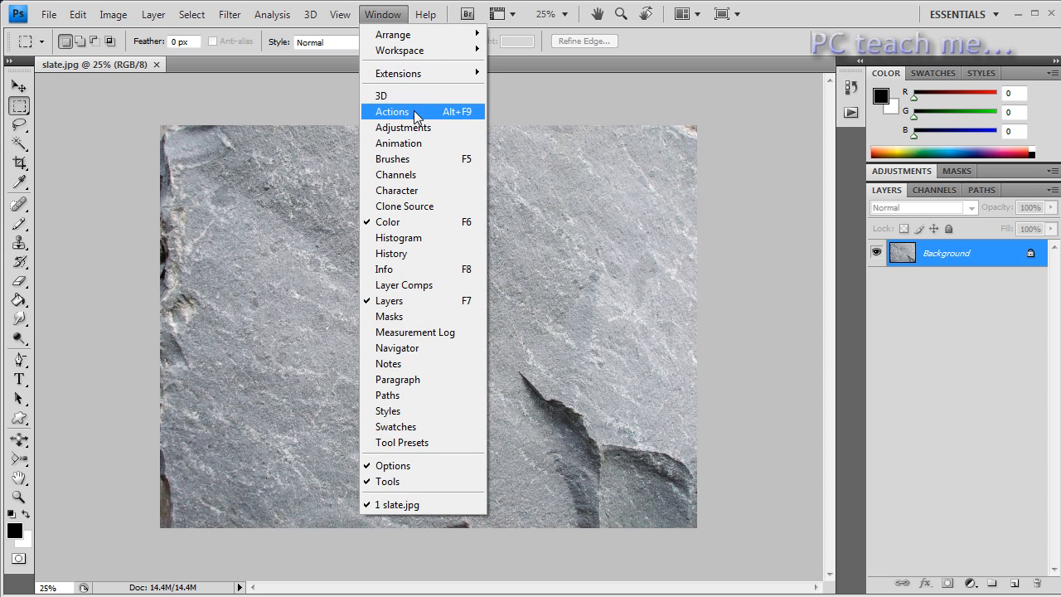
click(392, 111)
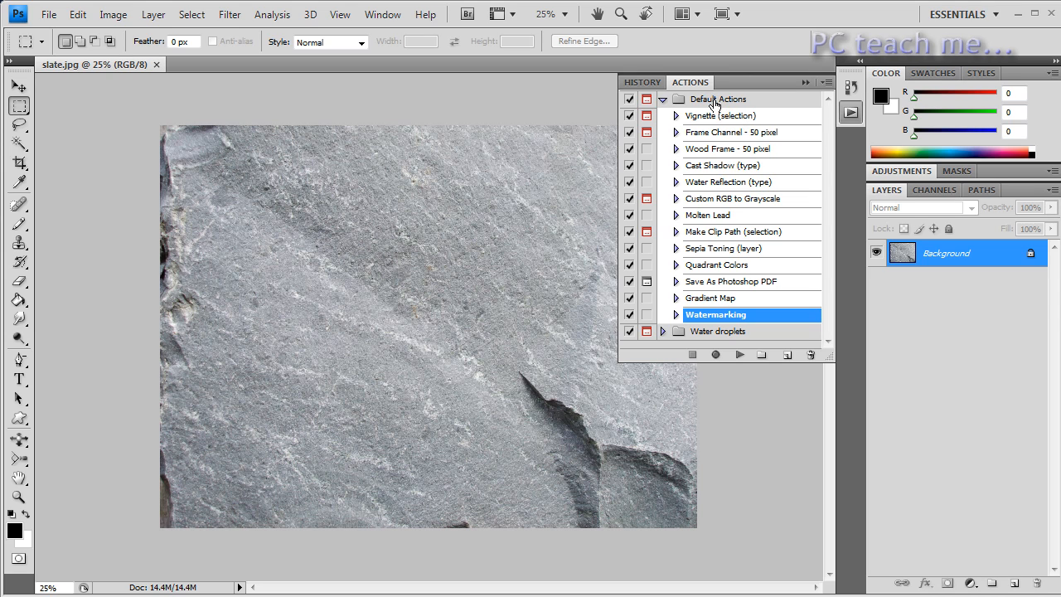
click(721, 99)
text(Wat)
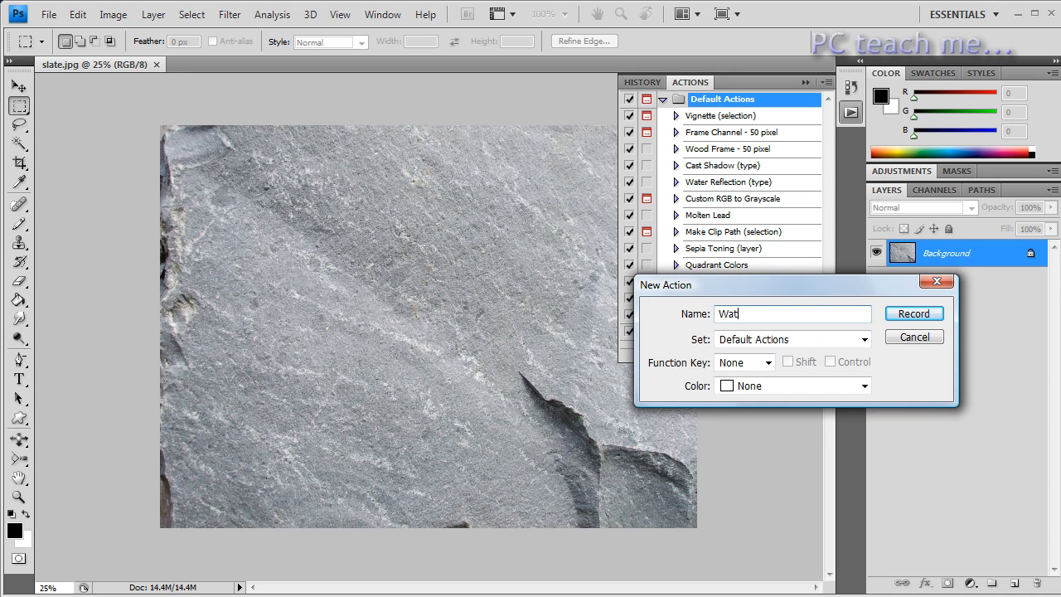
text(ermarking2)
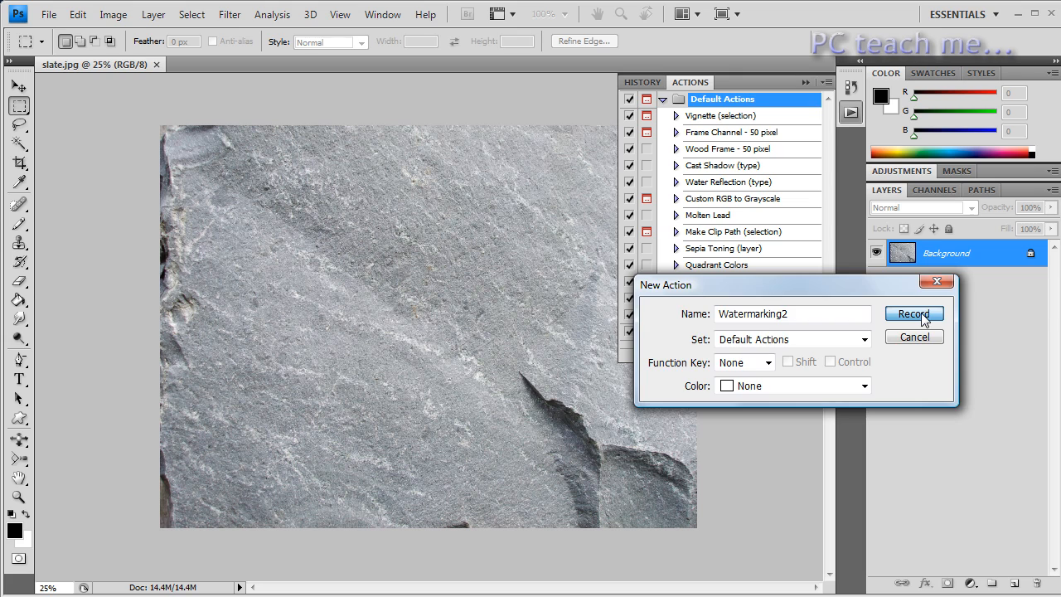
click(914, 314)
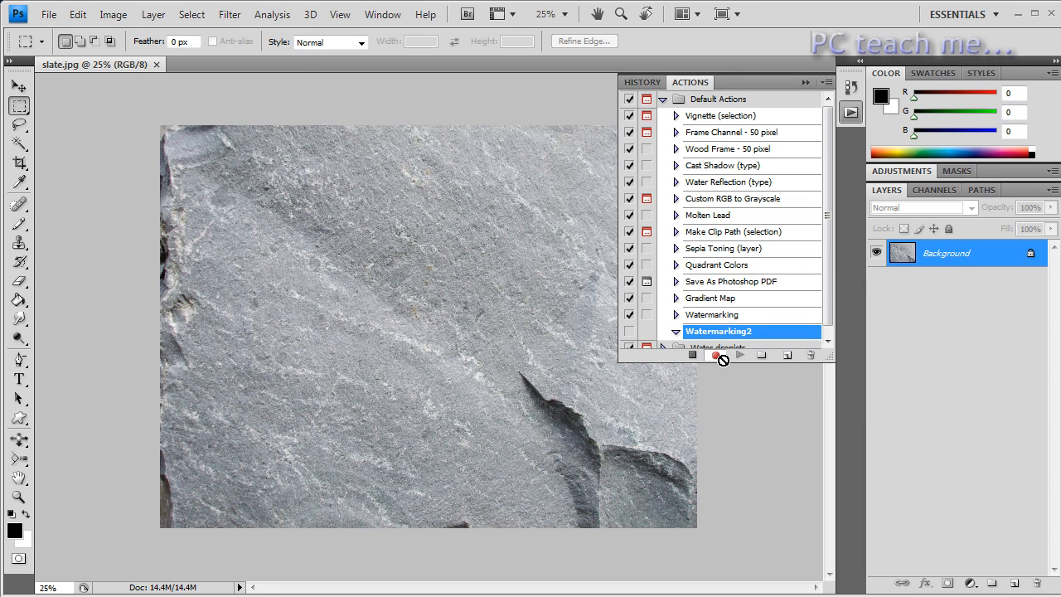
mouse_move(725, 362)
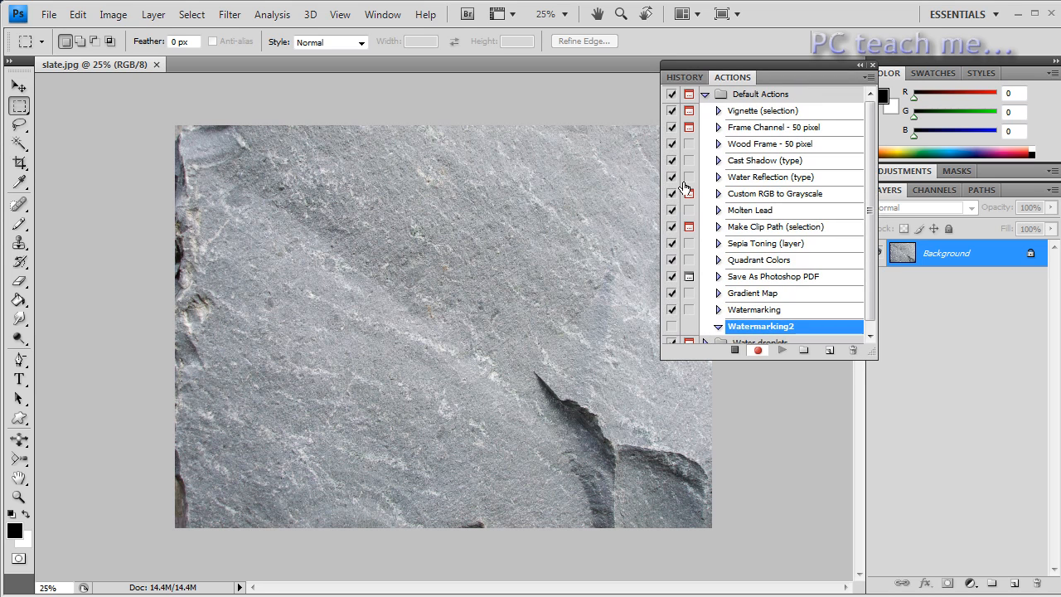
mouse_move(399, 352)
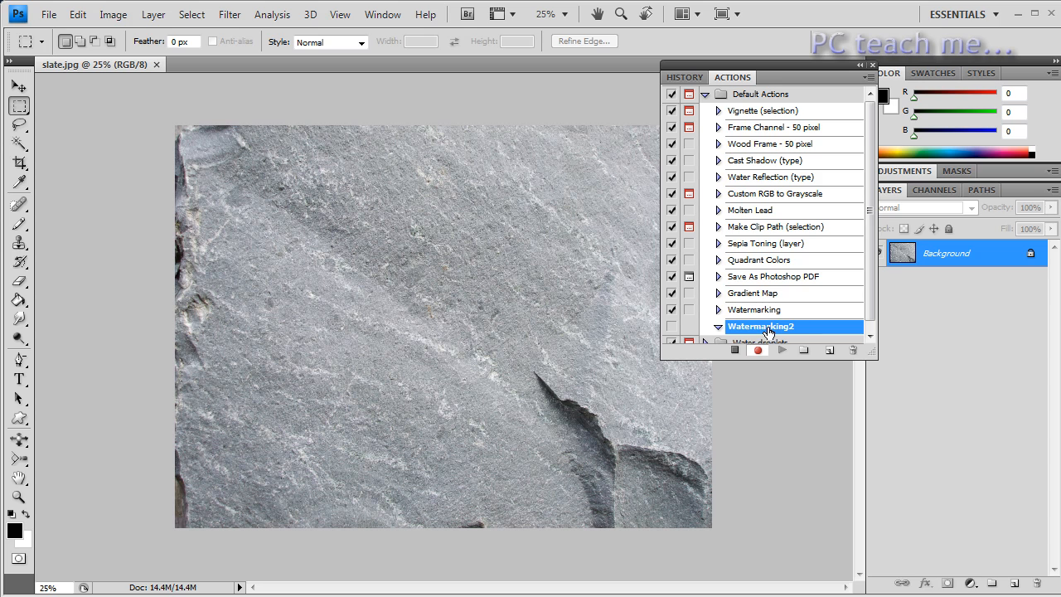
mouse_move(113, 87)
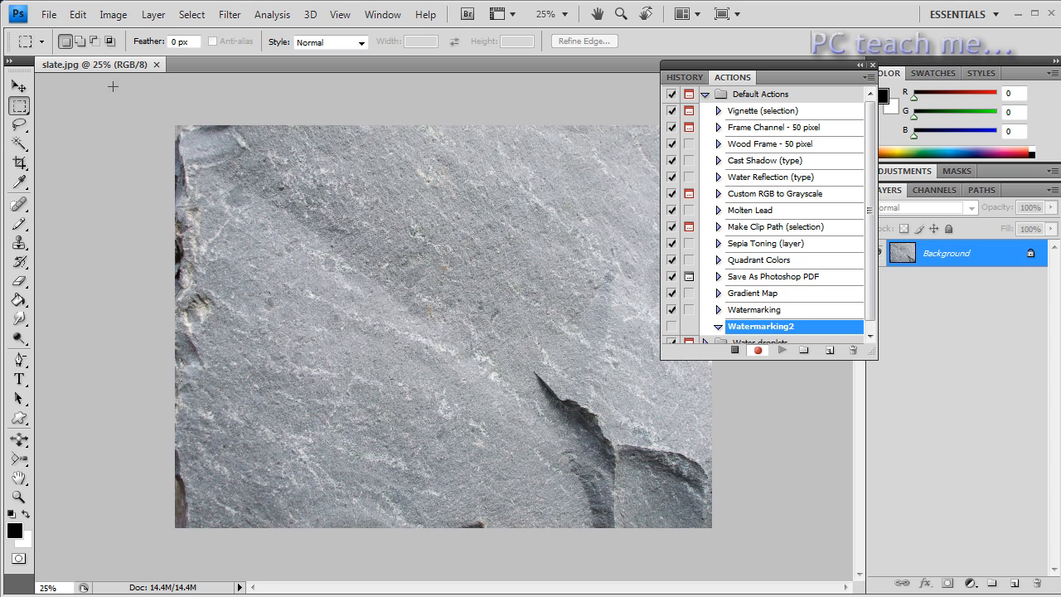
Open WatermarkTemplate 800x600.png from the Source folder, recording an Open step
click(48, 14)
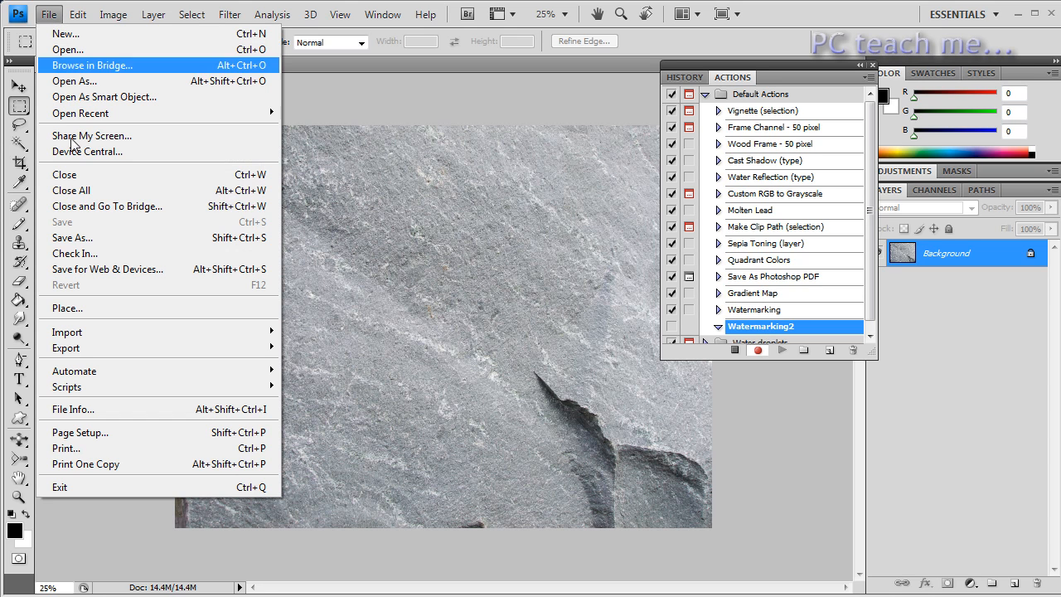
click(113, 14)
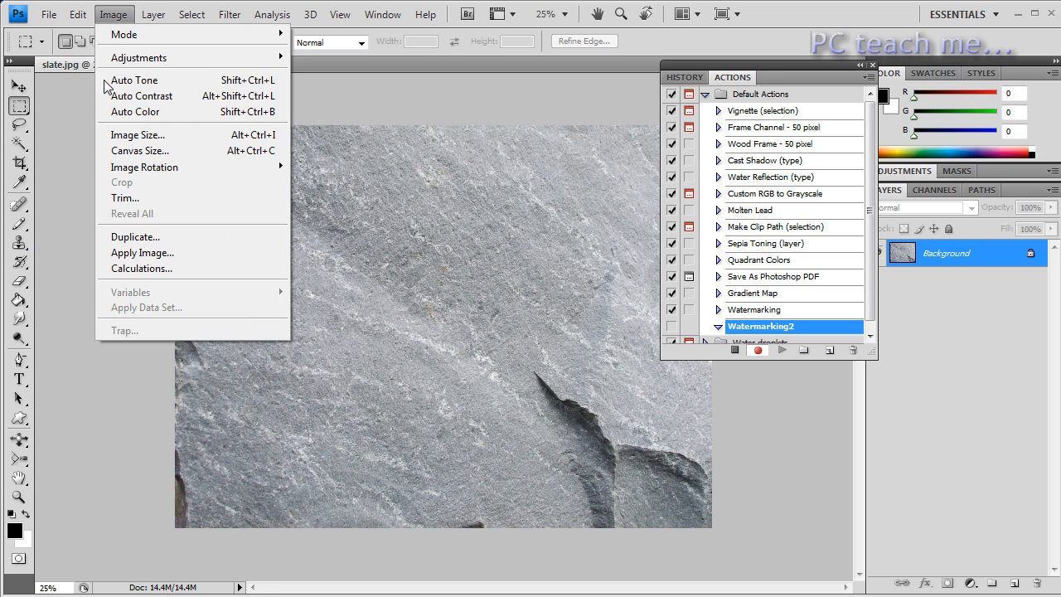
click(48, 14)
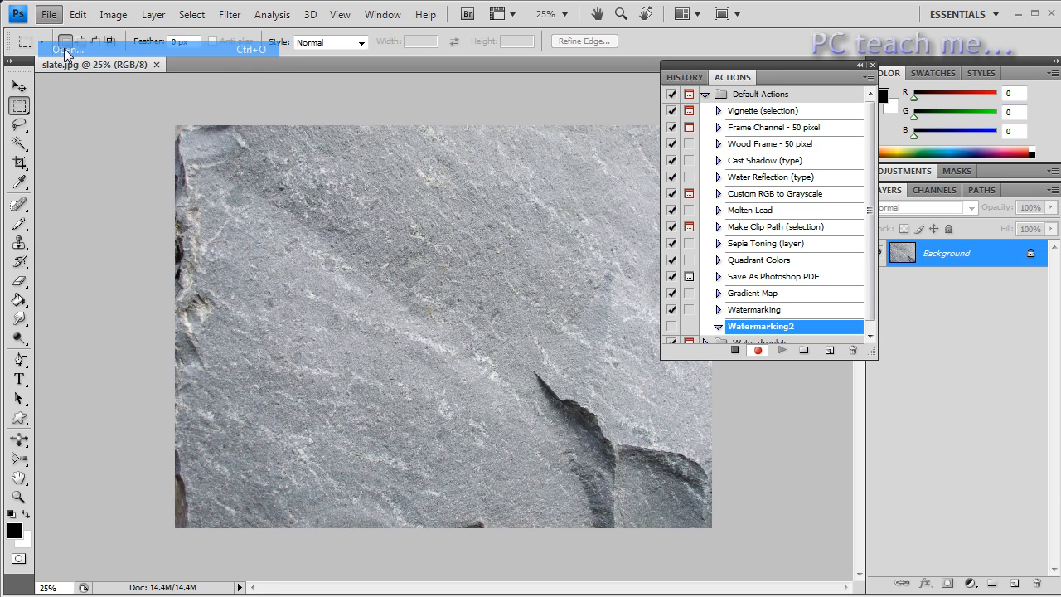
click(65, 50)
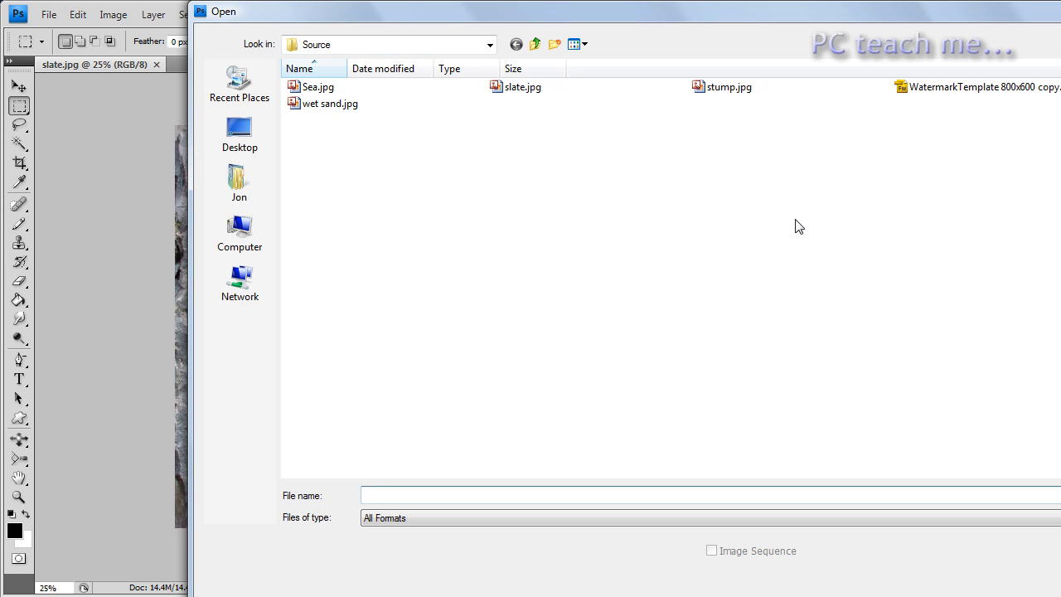
click(535, 44)
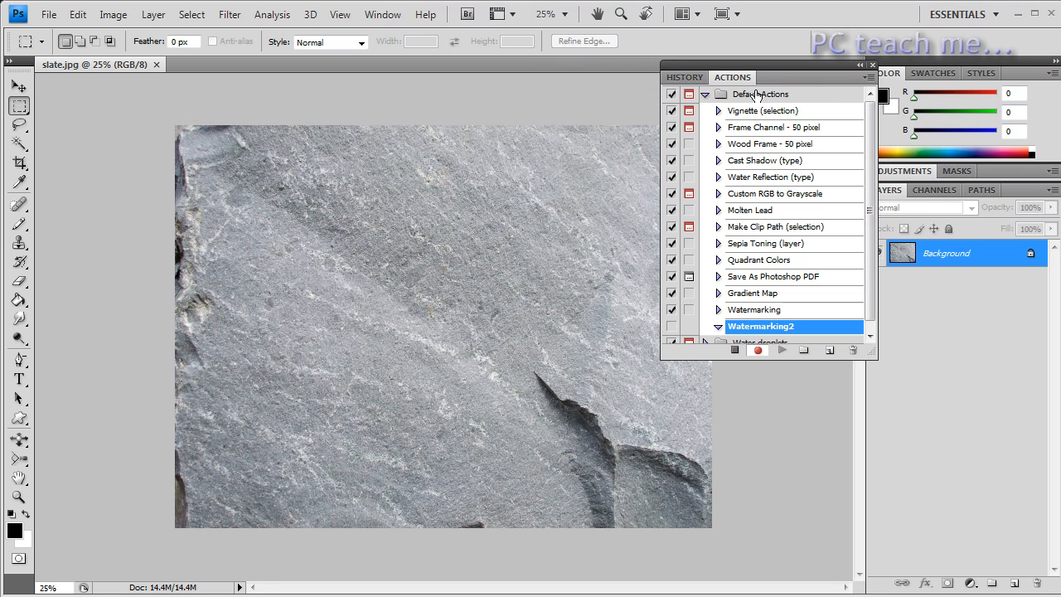
click(781, 349)
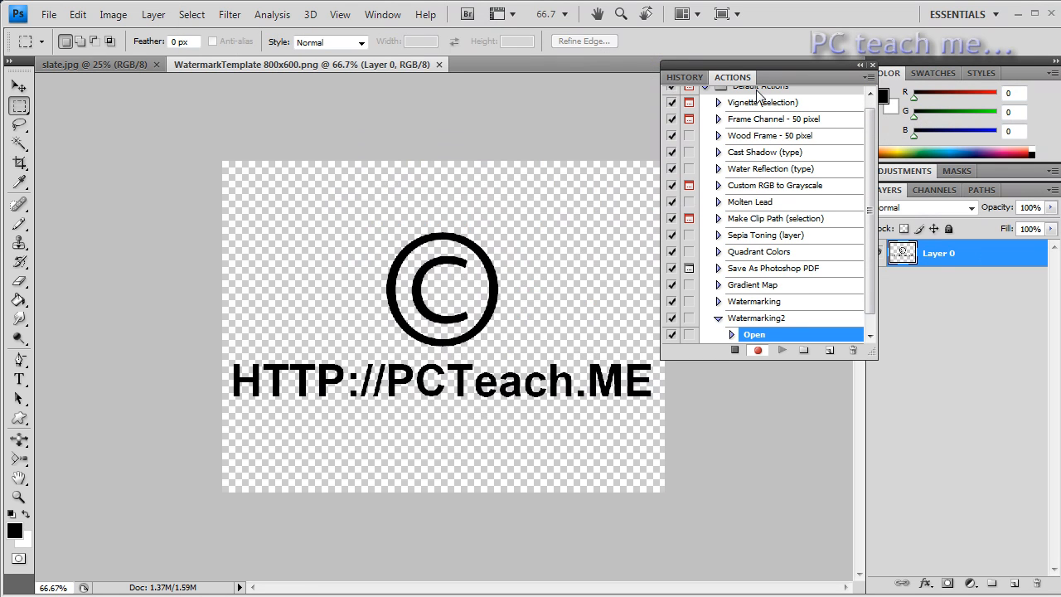
mouse_move(551, 406)
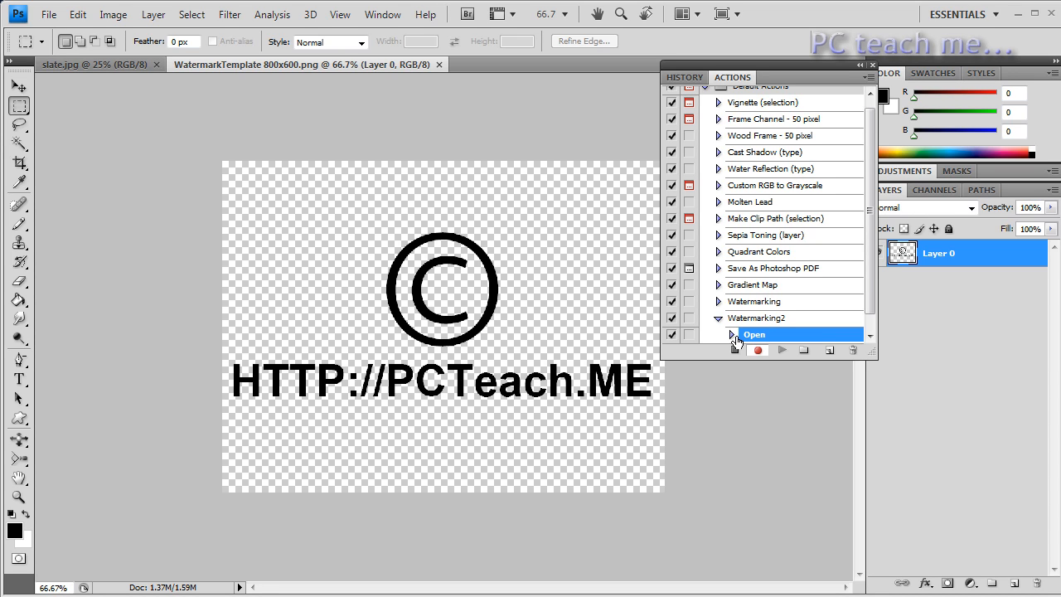
scroll(down, 3)
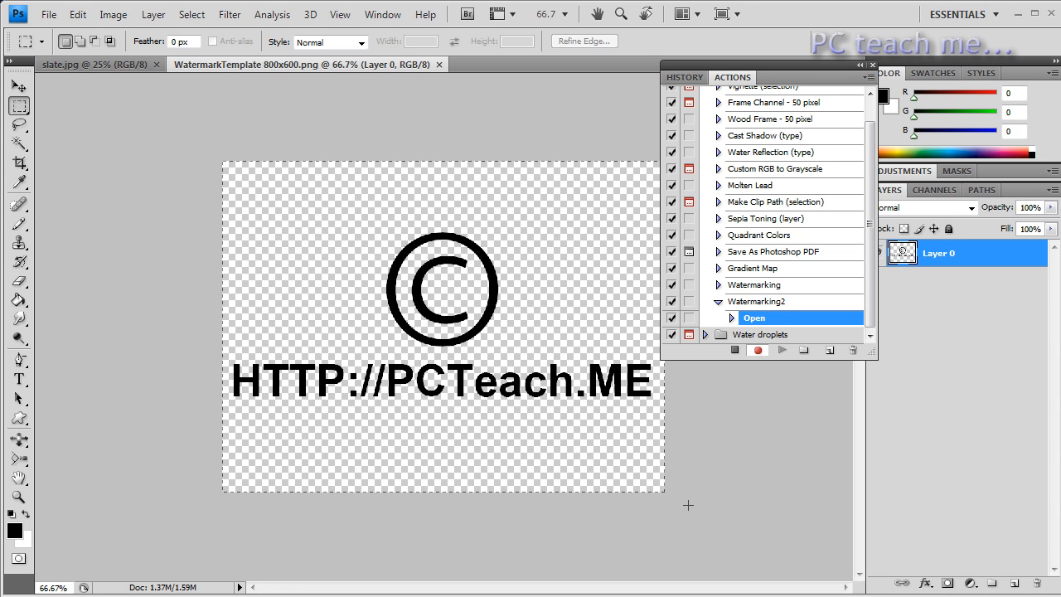
Select All and copy the template, then name slate.jpg's new empty layer 'Watermark'
click(771, 335)
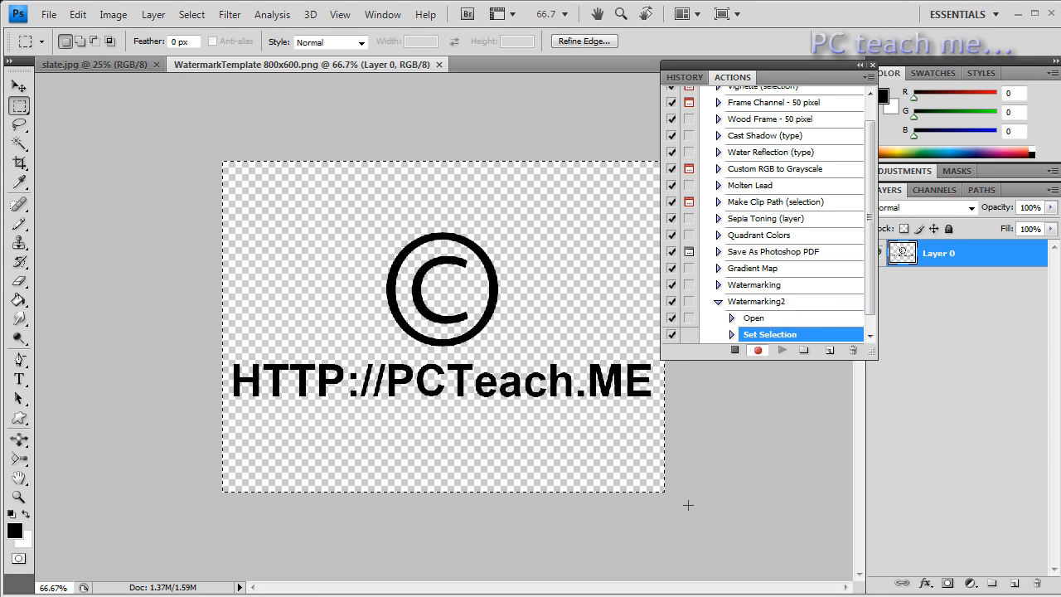
click(78, 14)
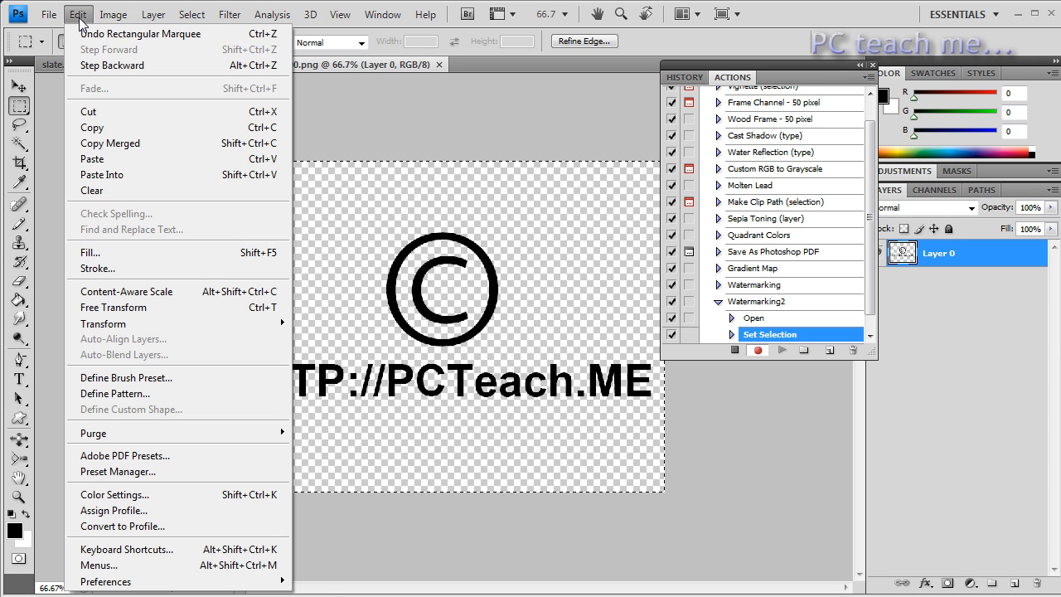
click(93, 127)
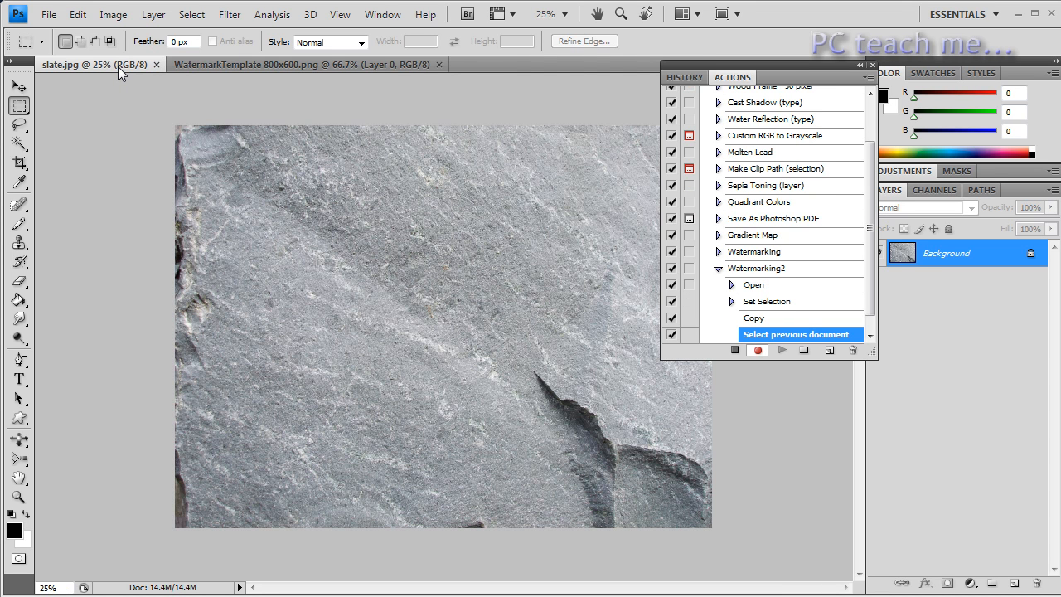
mouse_move(1001, 581)
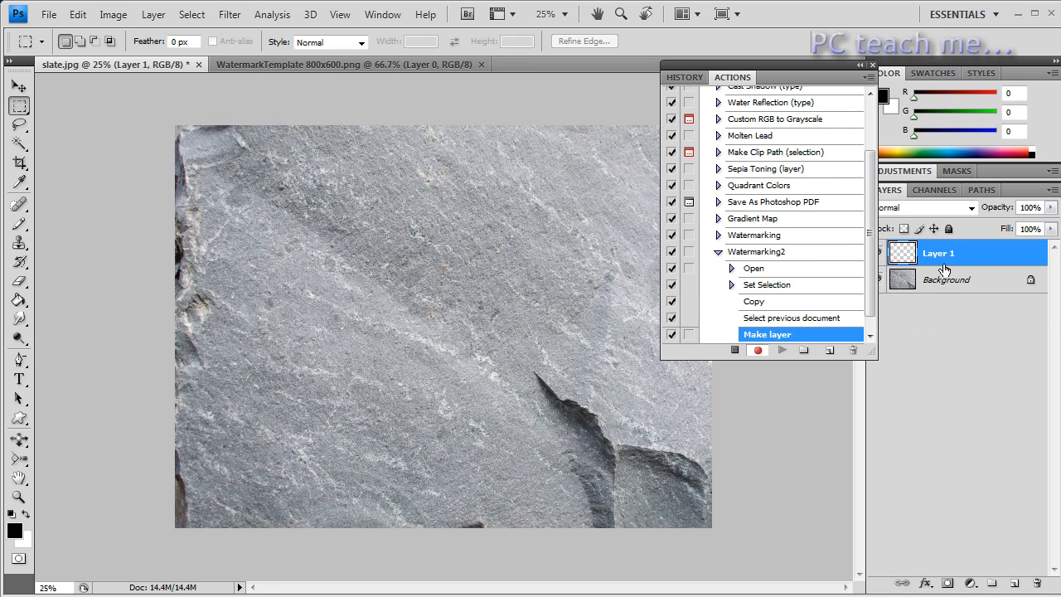
double_click(943, 253)
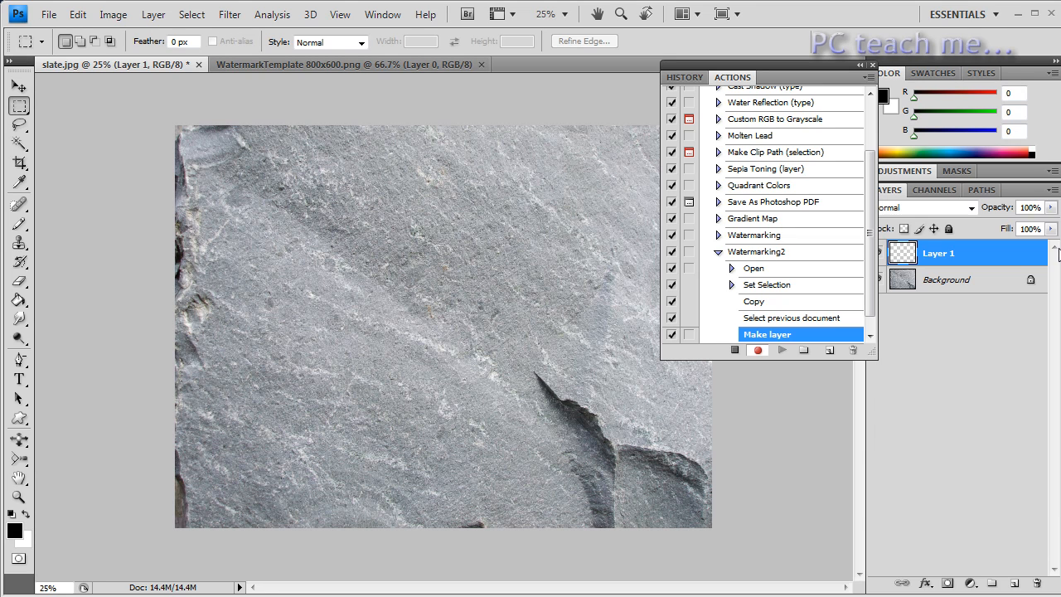
double_click(938, 253)
text(Watermark)
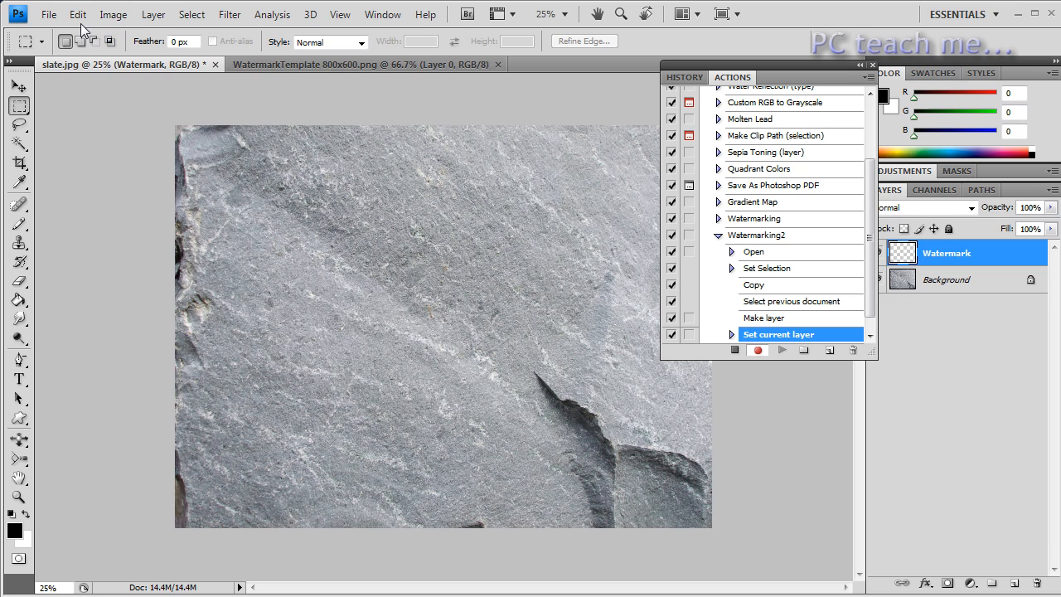
Paste the watermark onto slate.jpg and Free Transform it to span most of the photo
click(78, 14)
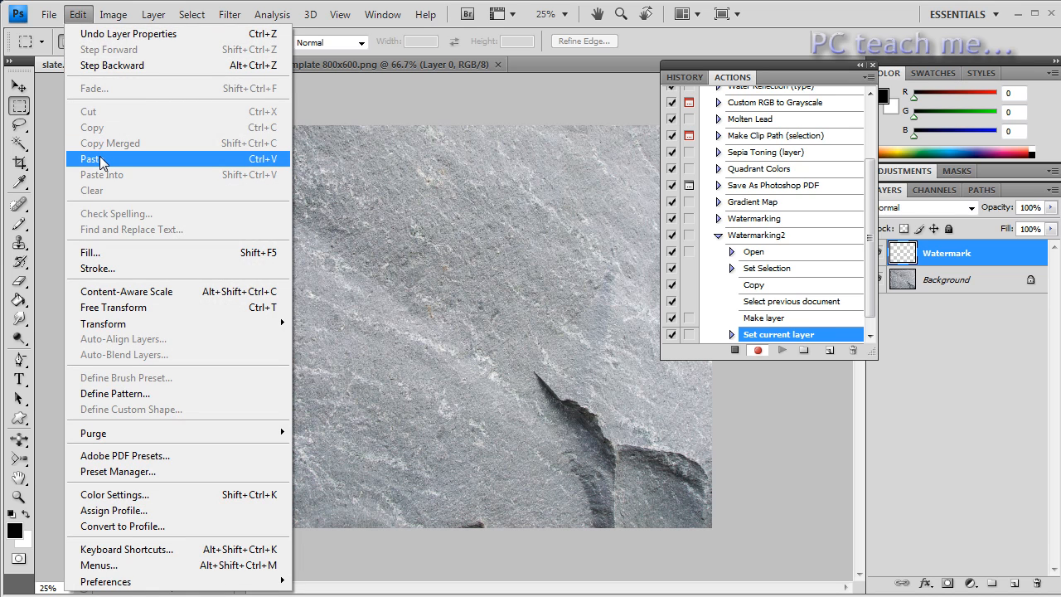
click(91, 158)
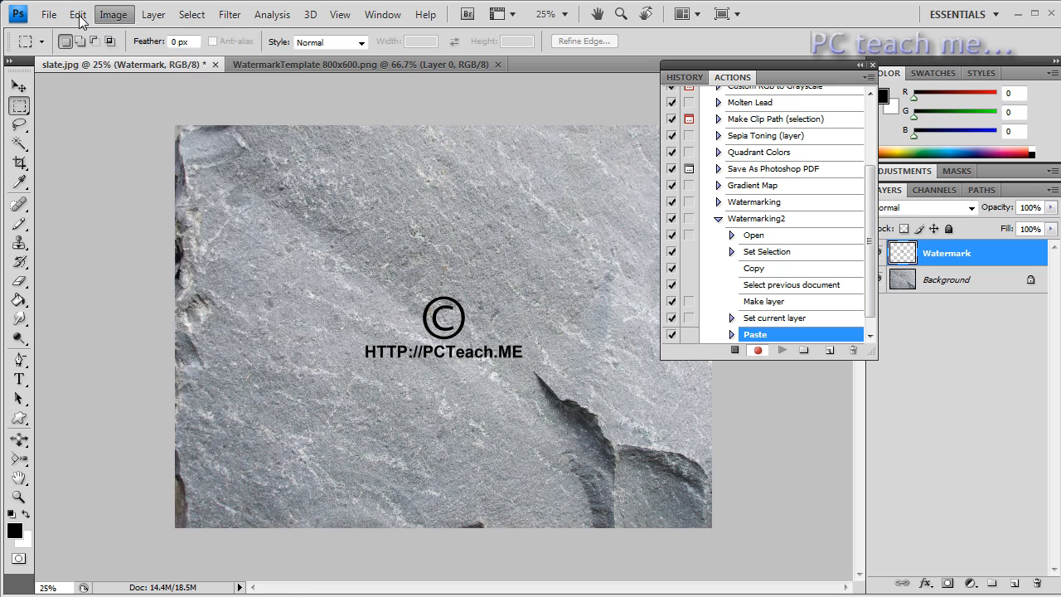
click(77, 14)
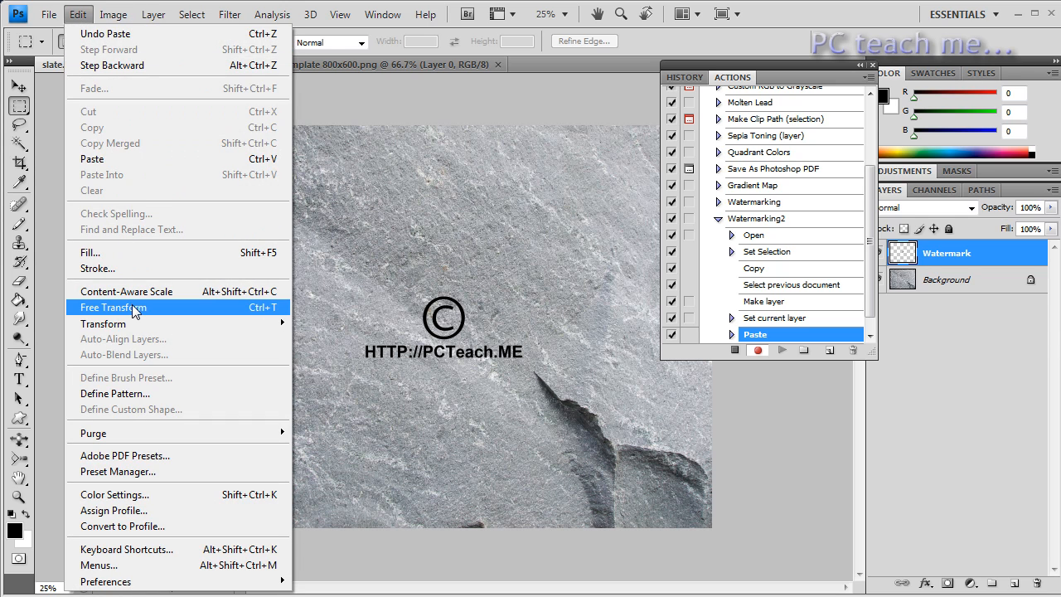
click(112, 307)
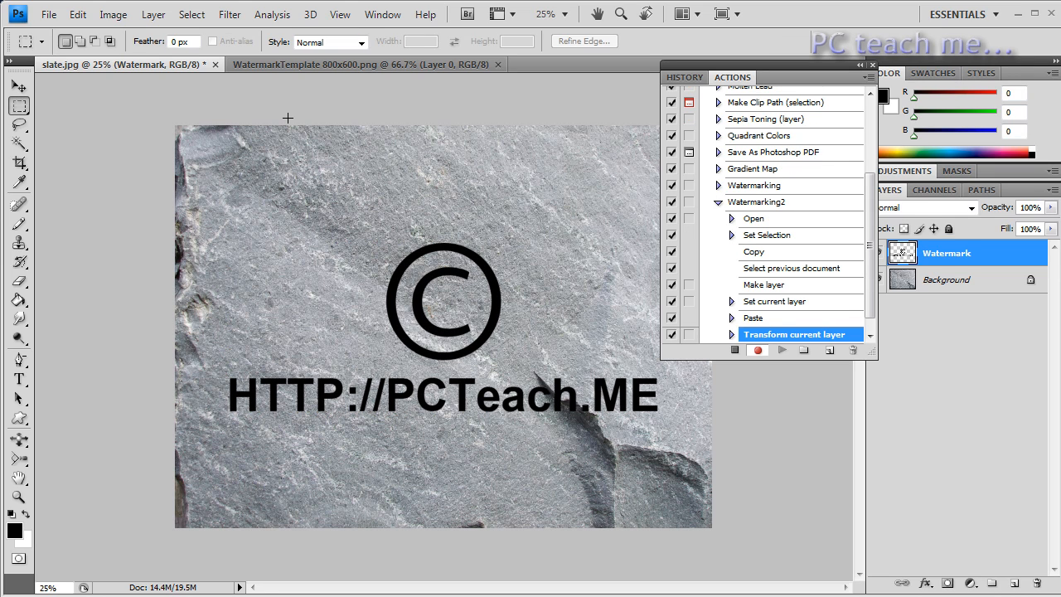
Apply the Emboss filter to the Watermark layer and set its blend mode to Vivid Light
click(230, 14)
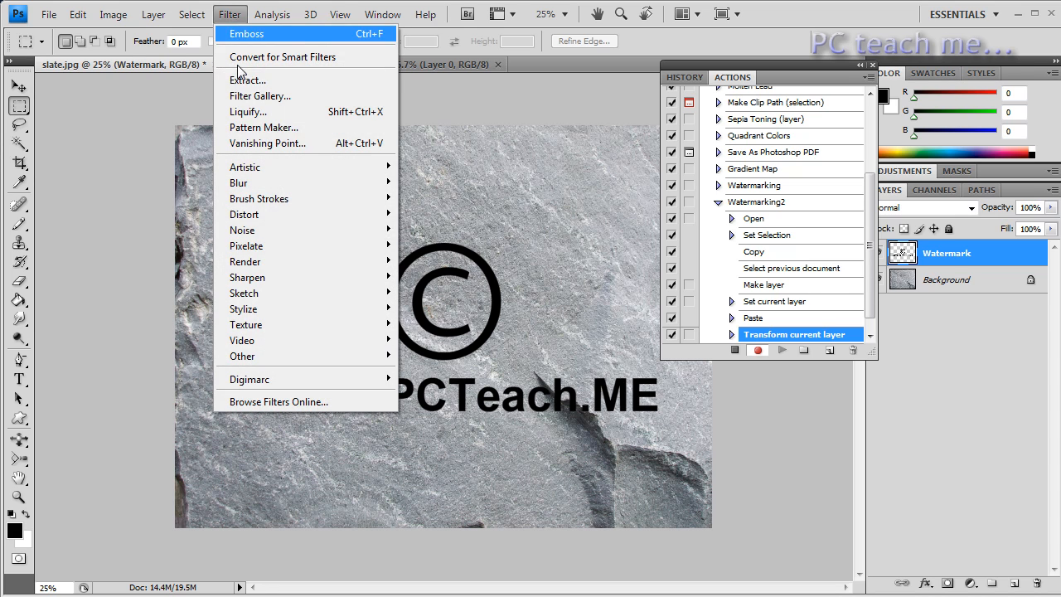
mouse_move(265, 308)
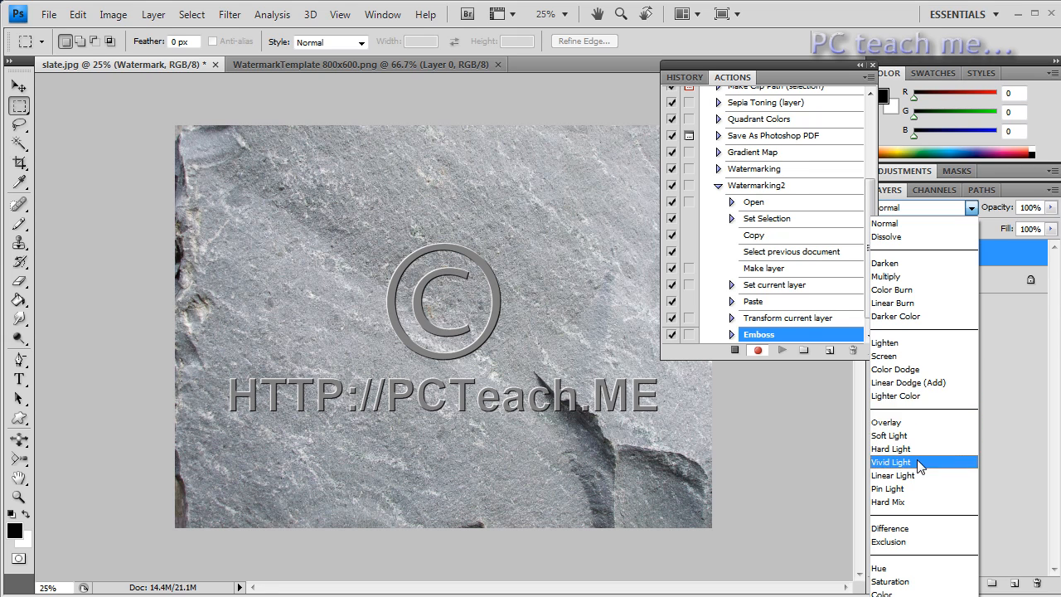
click(891, 462)
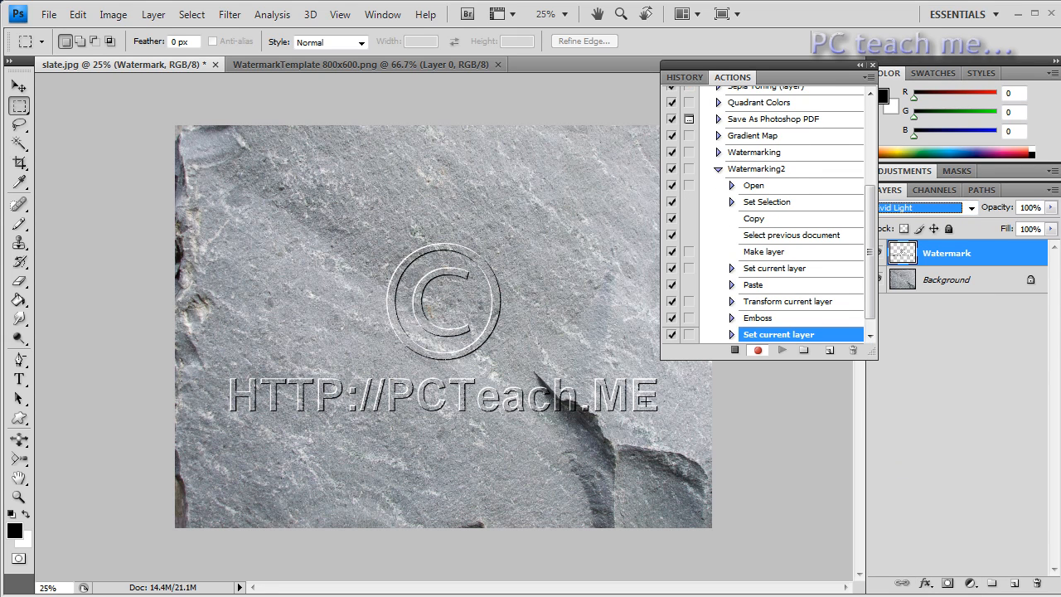
mouse_move(600, 370)
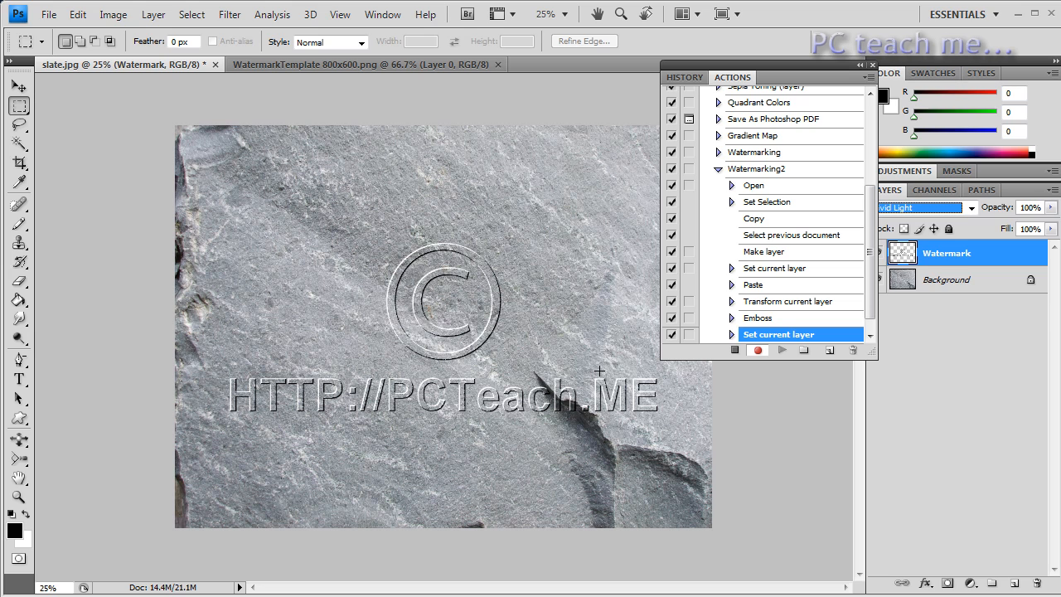
click(49, 14)
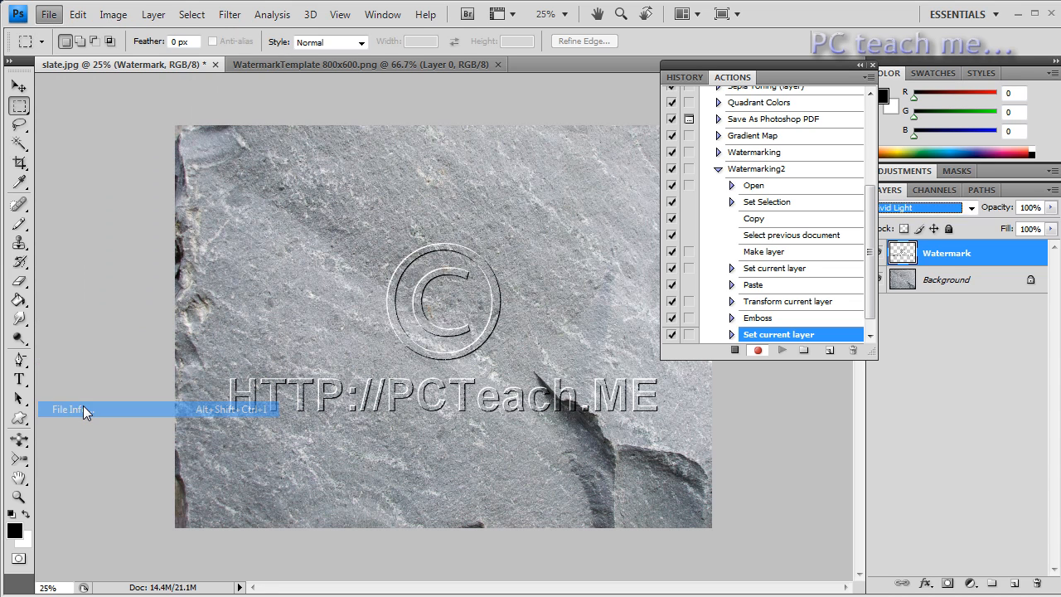
In File Info set Copyright Status to Copyrighted with the notice 'Dont Steal this!!!!'
click(66, 409)
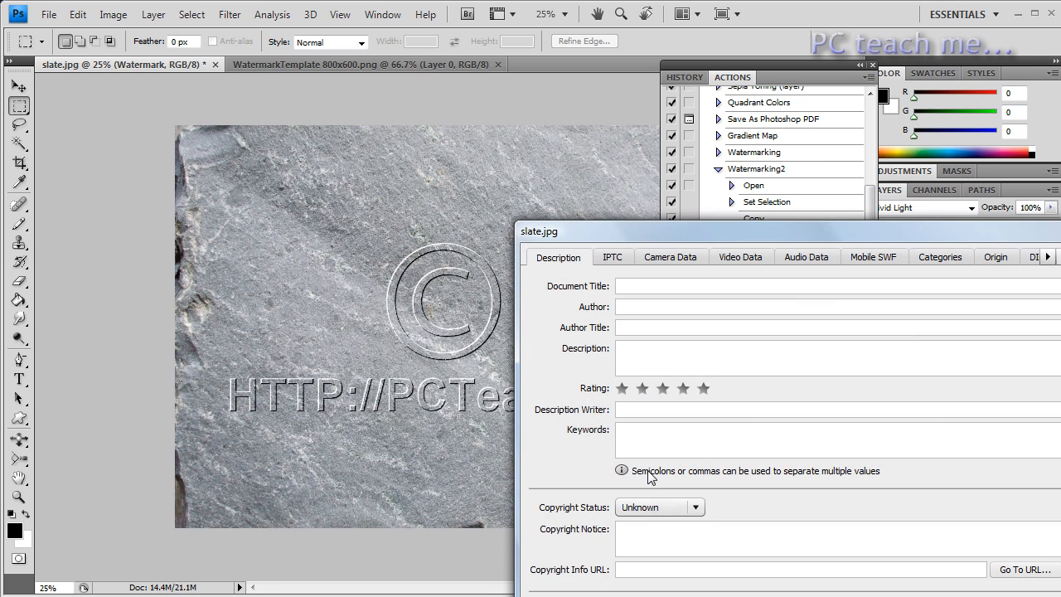
click(659, 507)
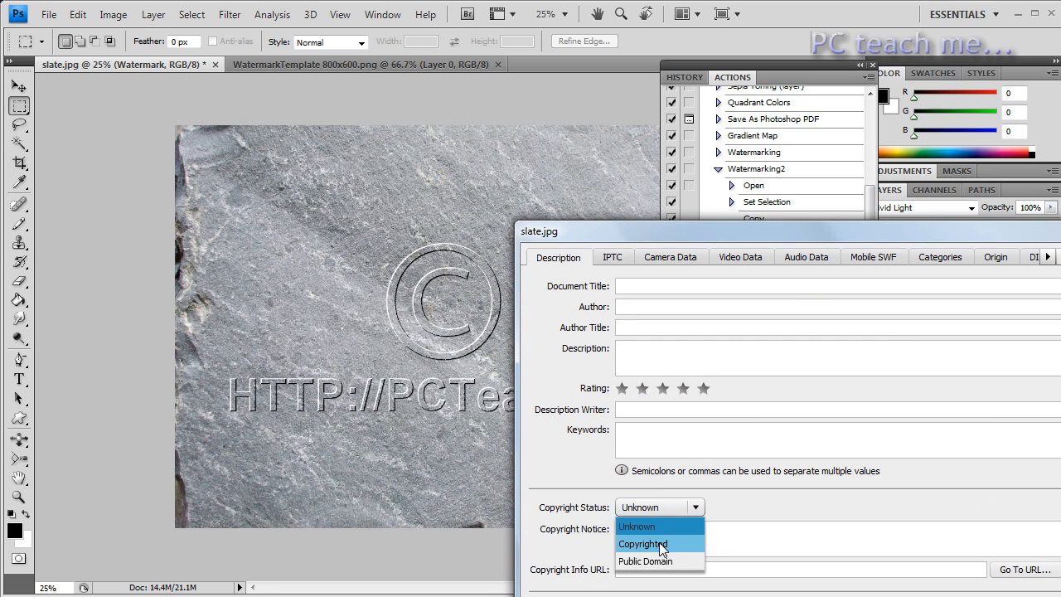
click(642, 544)
text(Dont Steal this!!!!)
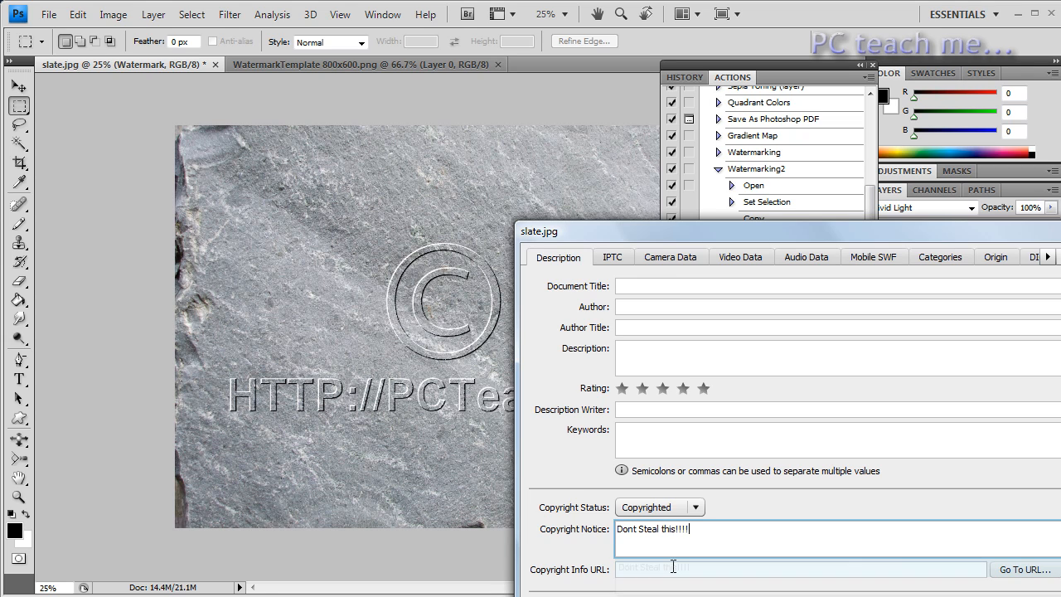
text(Ht)
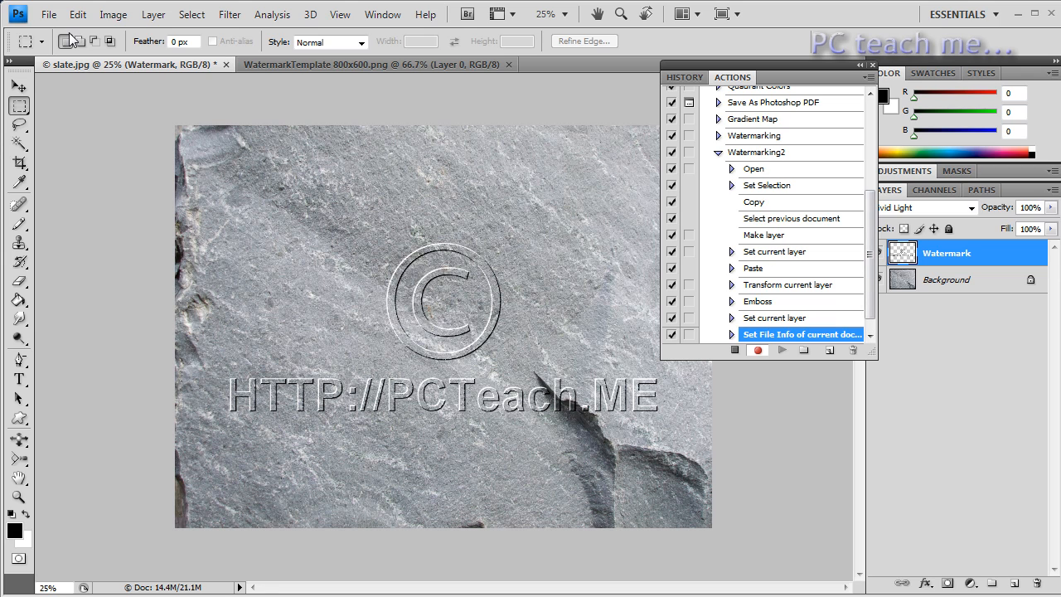
Save As PNG with Interlace None, recording a Save step in Watermarking2
click(48, 14)
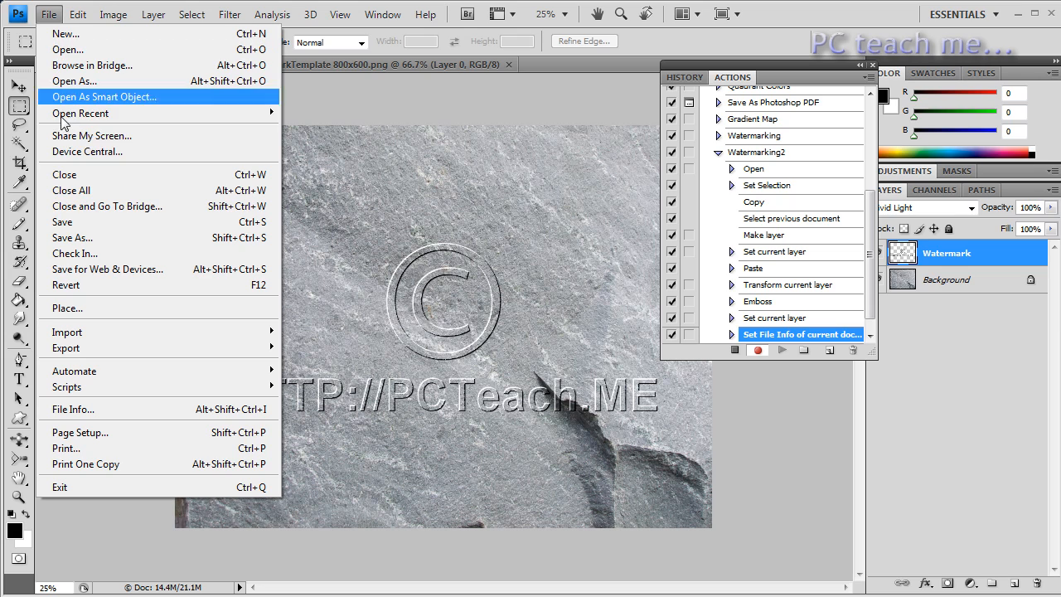
mouse_move(100, 224)
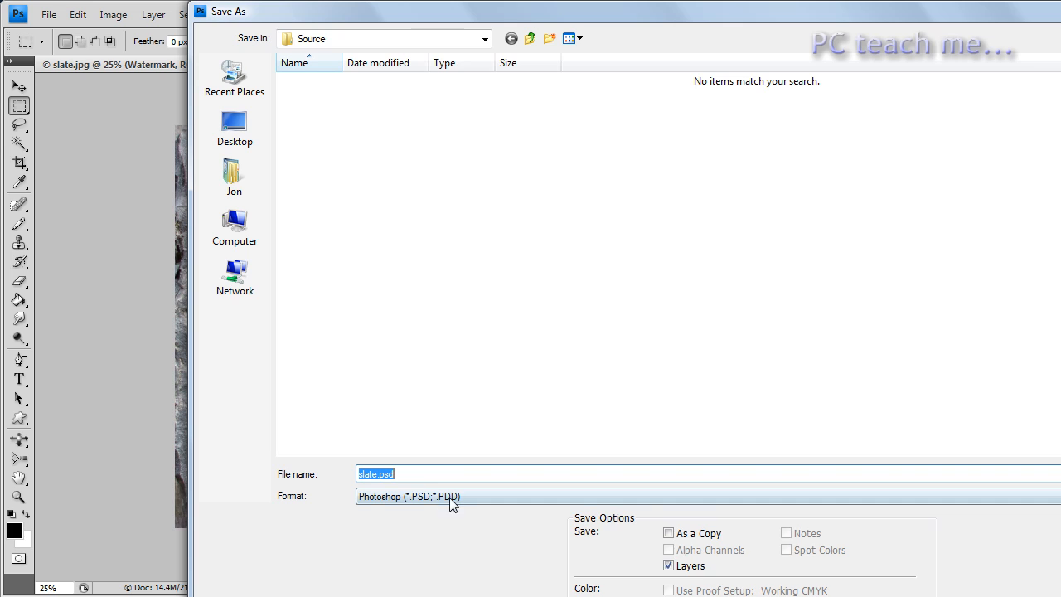
click(409, 496)
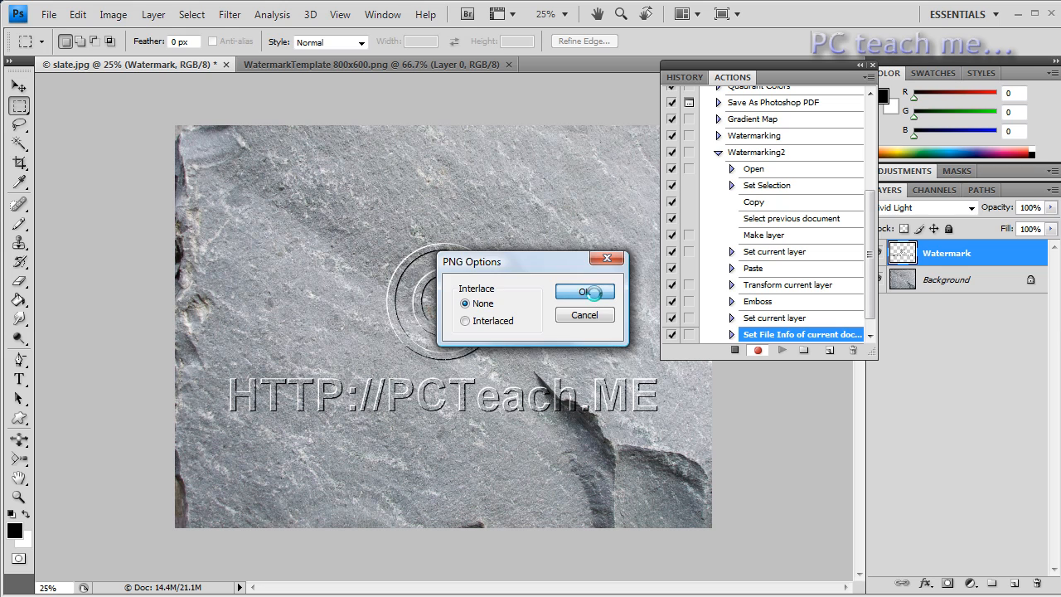
click(585, 291)
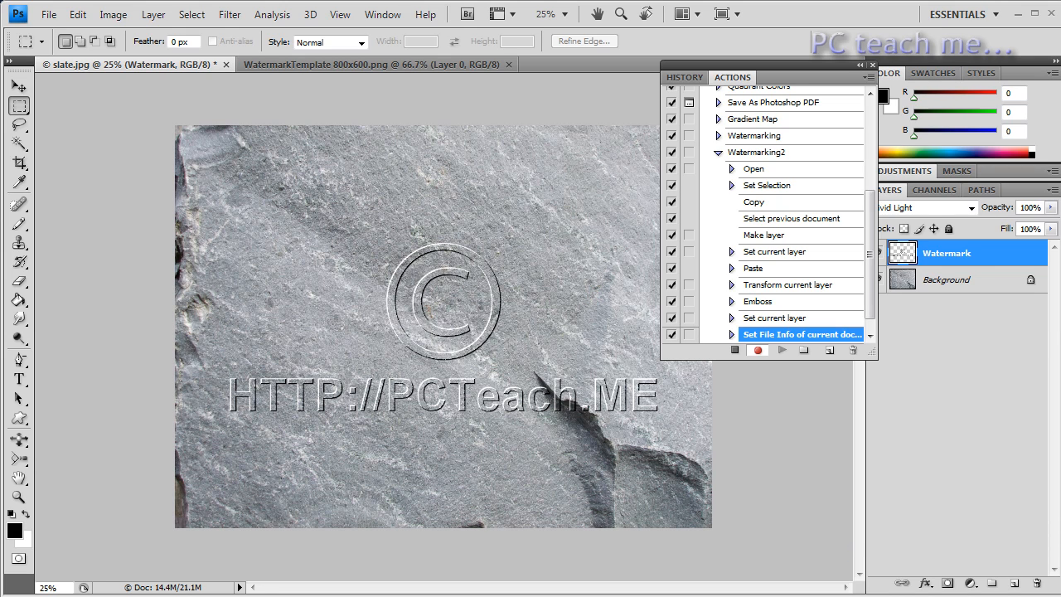
scroll(down, 3)
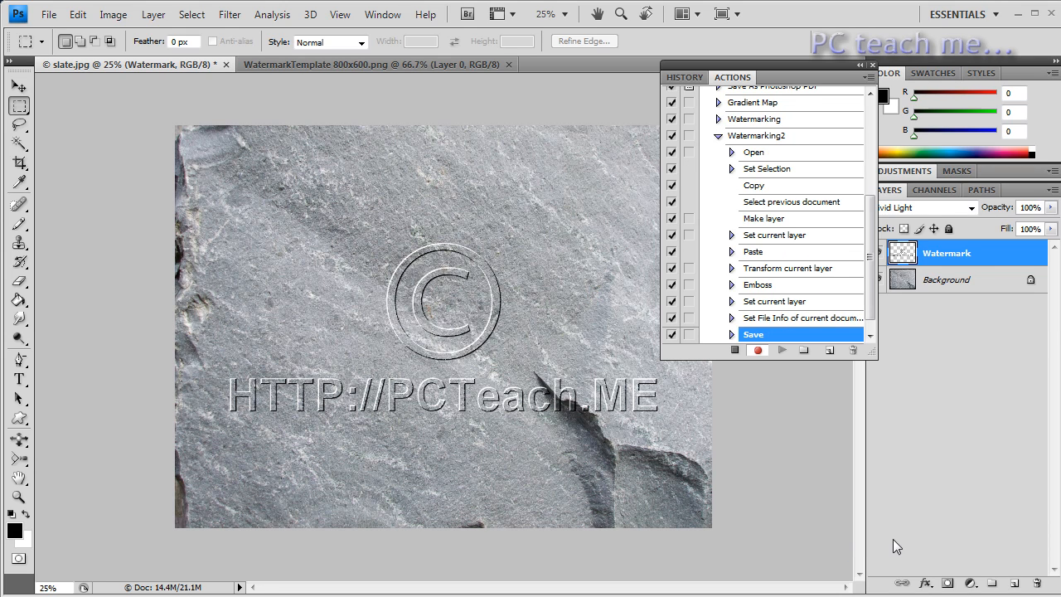
mouse_move(733, 343)
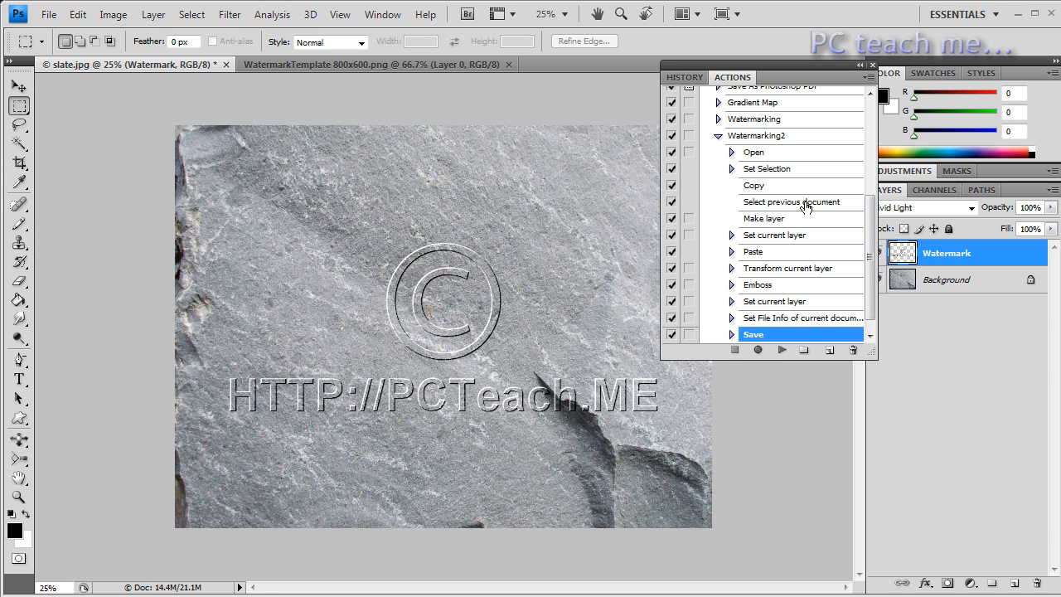
mouse_move(730, 157)
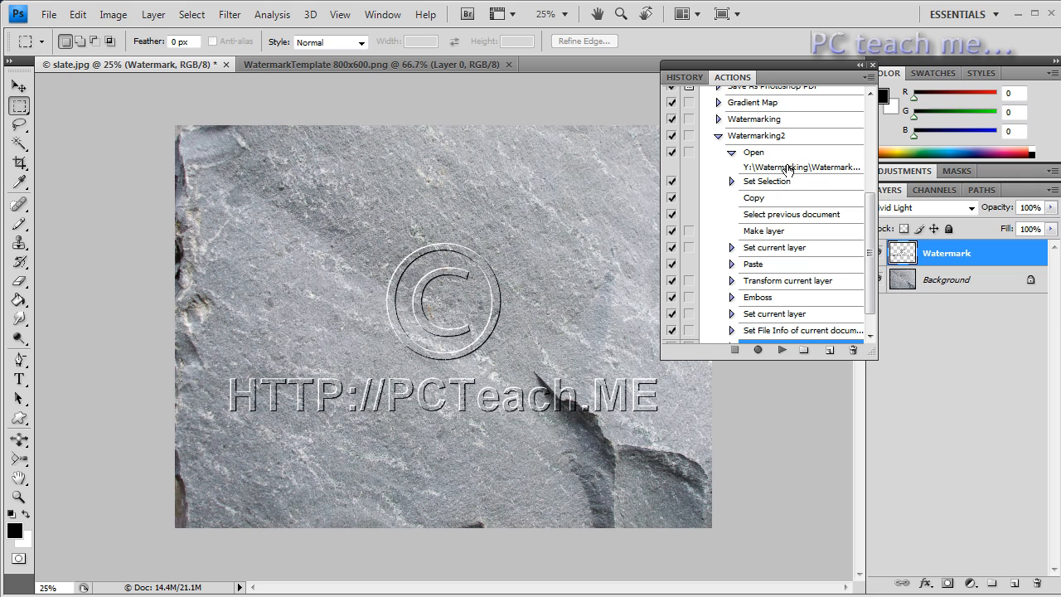
mouse_move(800, 169)
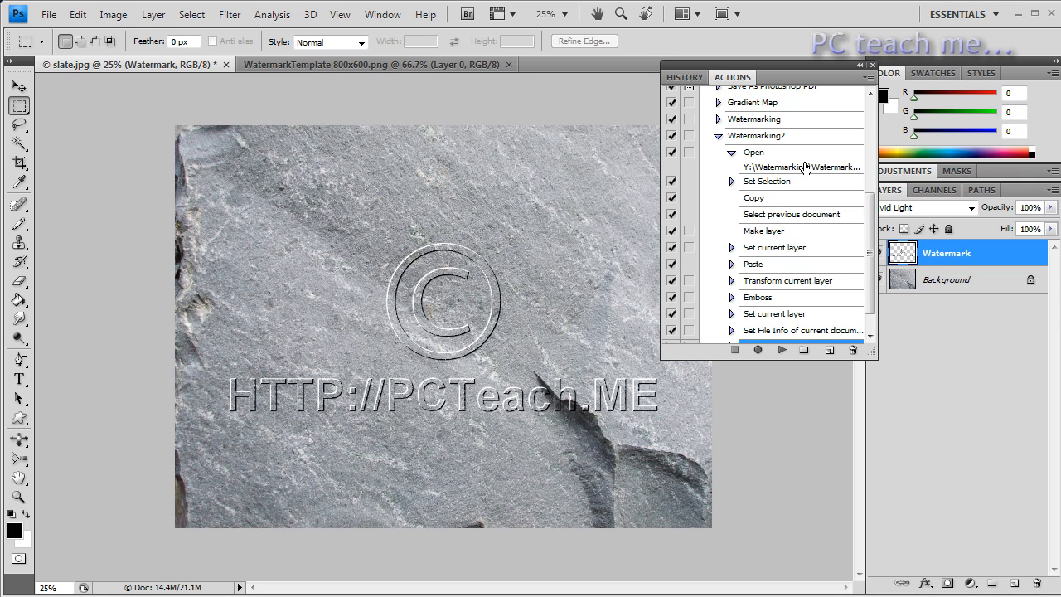
mouse_move(735, 187)
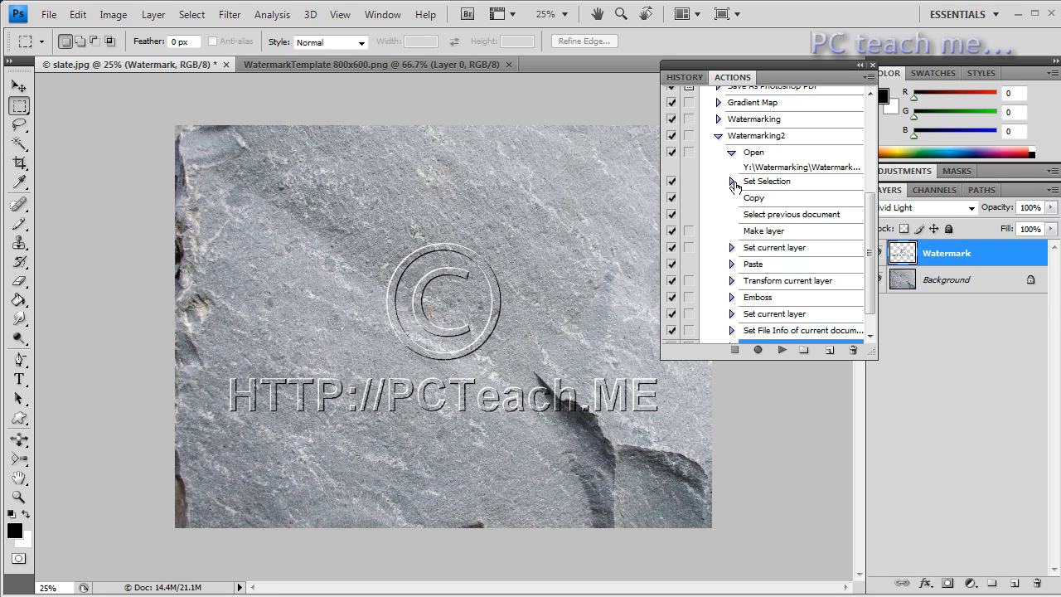
click(731, 181)
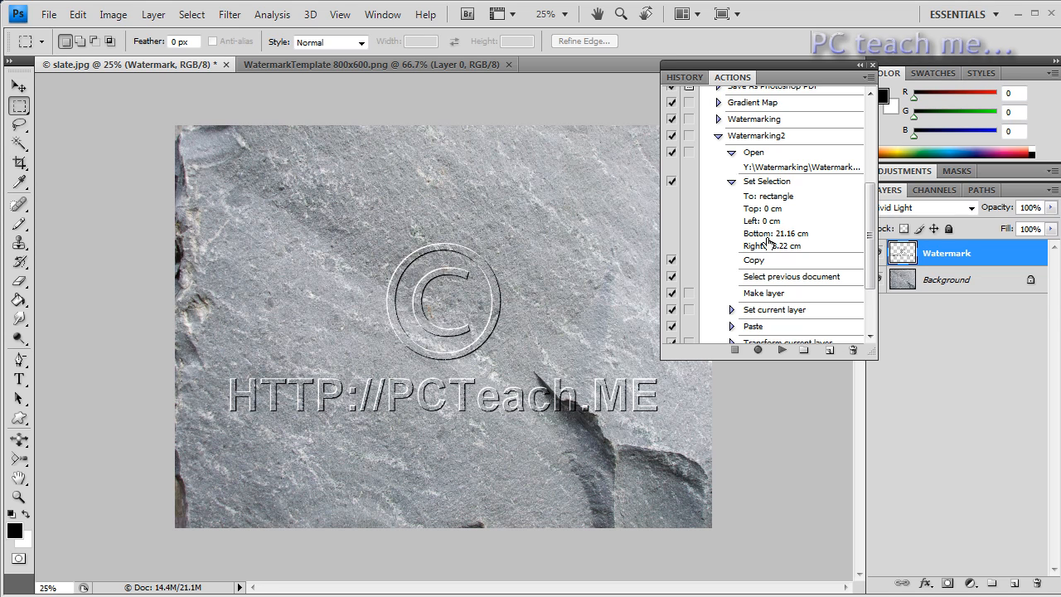
mouse_move(808, 252)
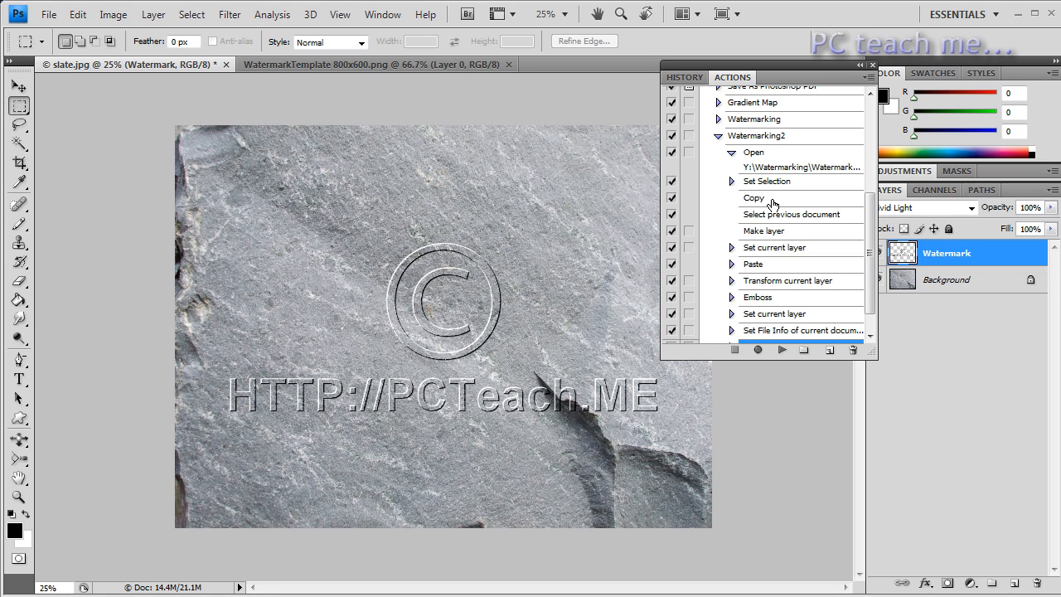
mouse_move(789, 220)
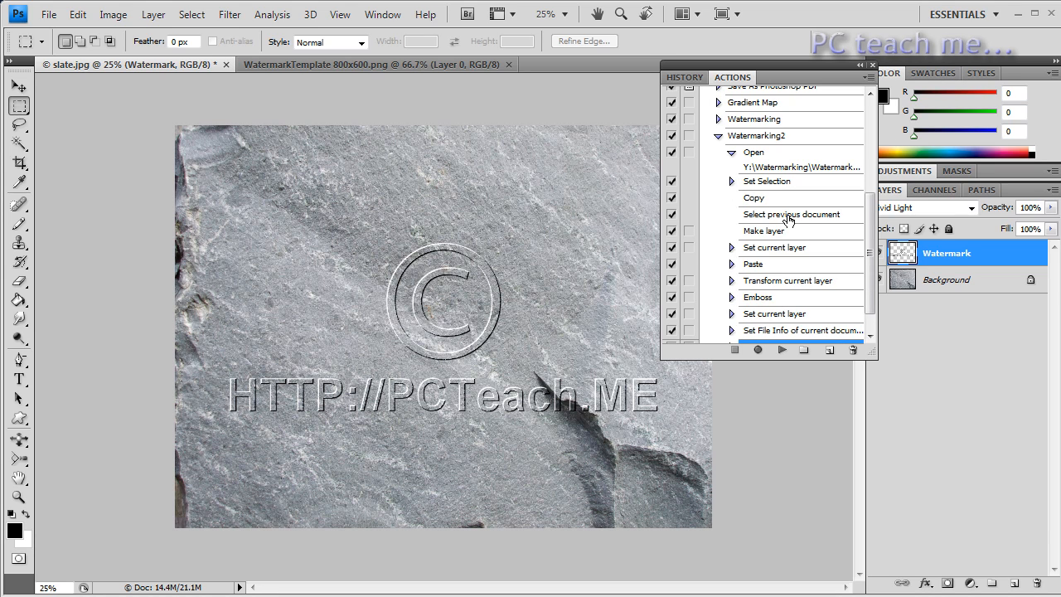
mouse_move(769, 240)
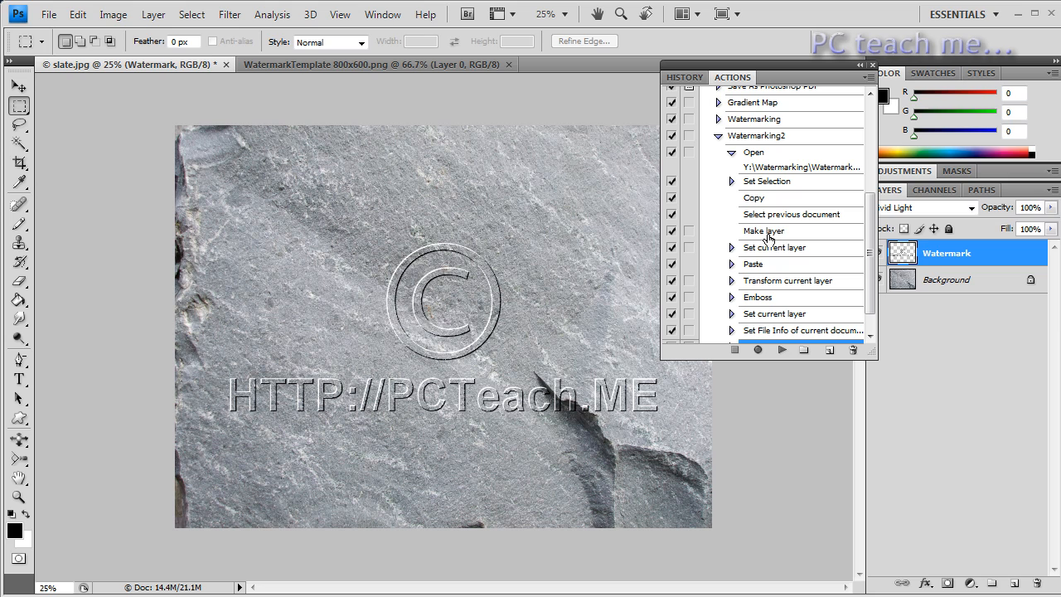
click(764, 231)
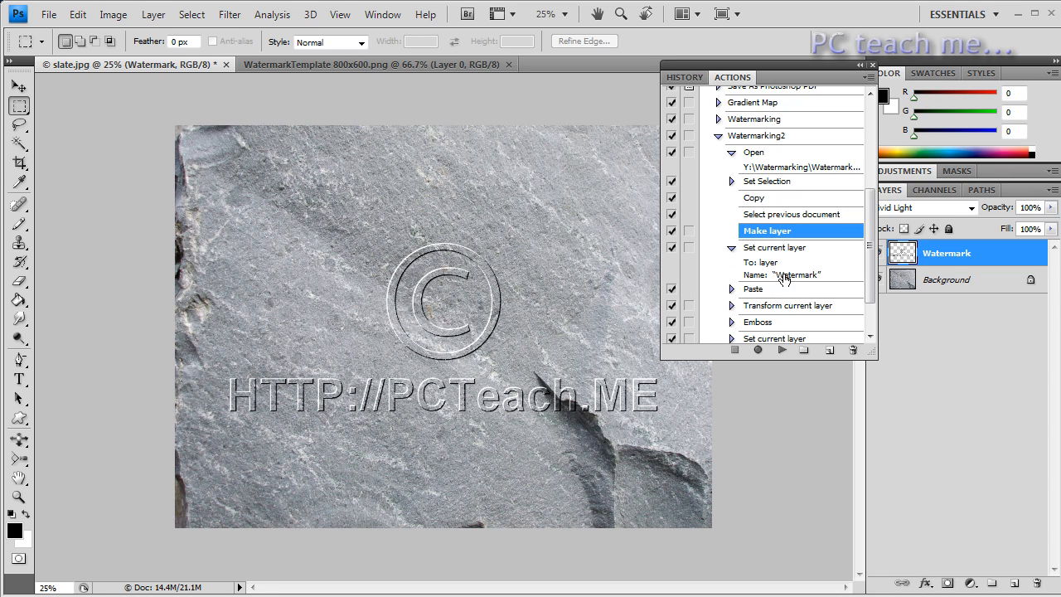
mouse_move(733, 294)
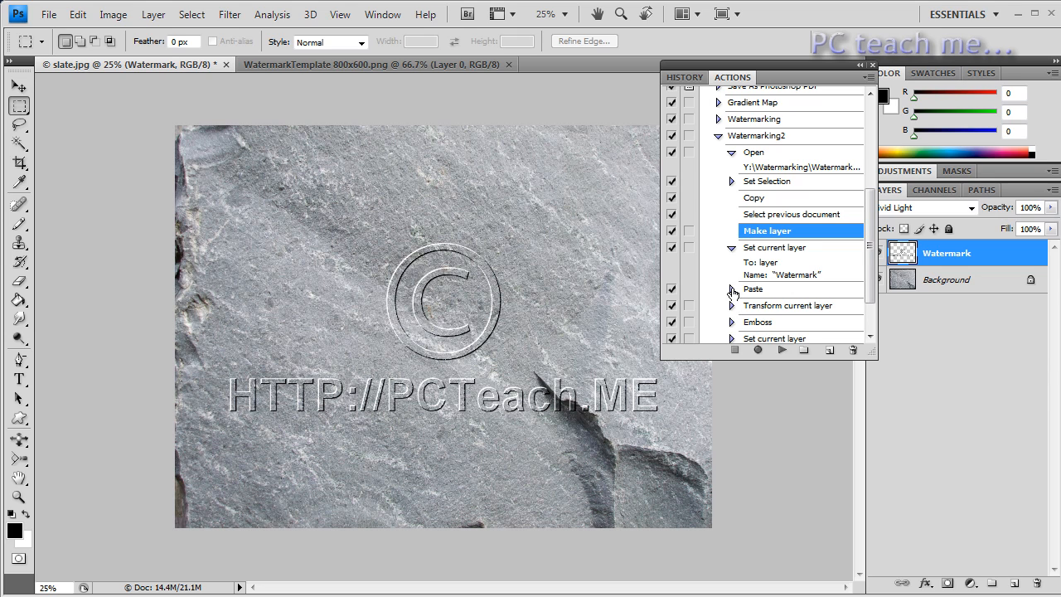
scroll(down, 3)
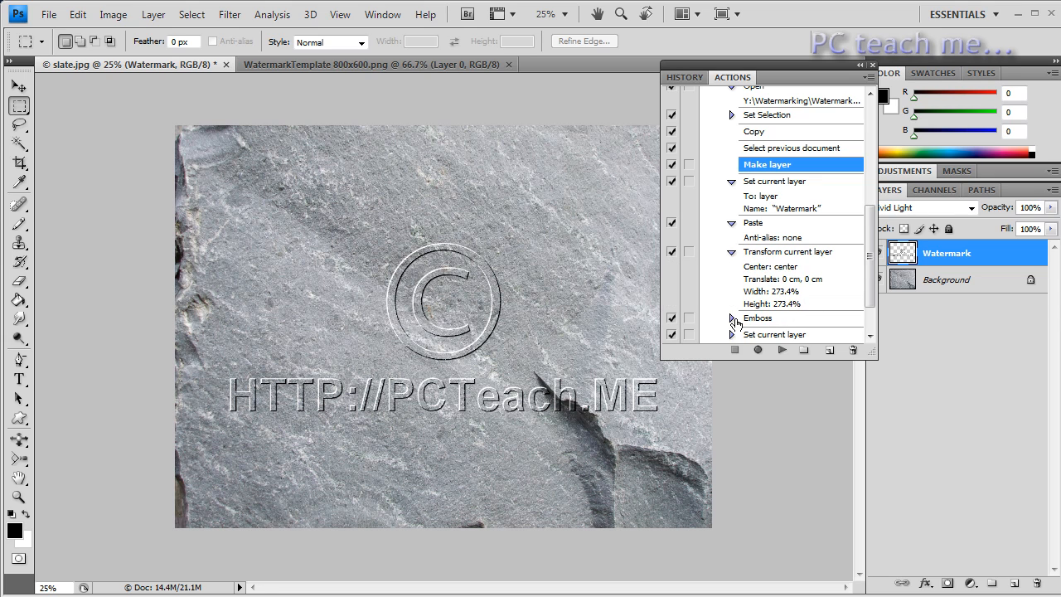
scroll(down, 3)
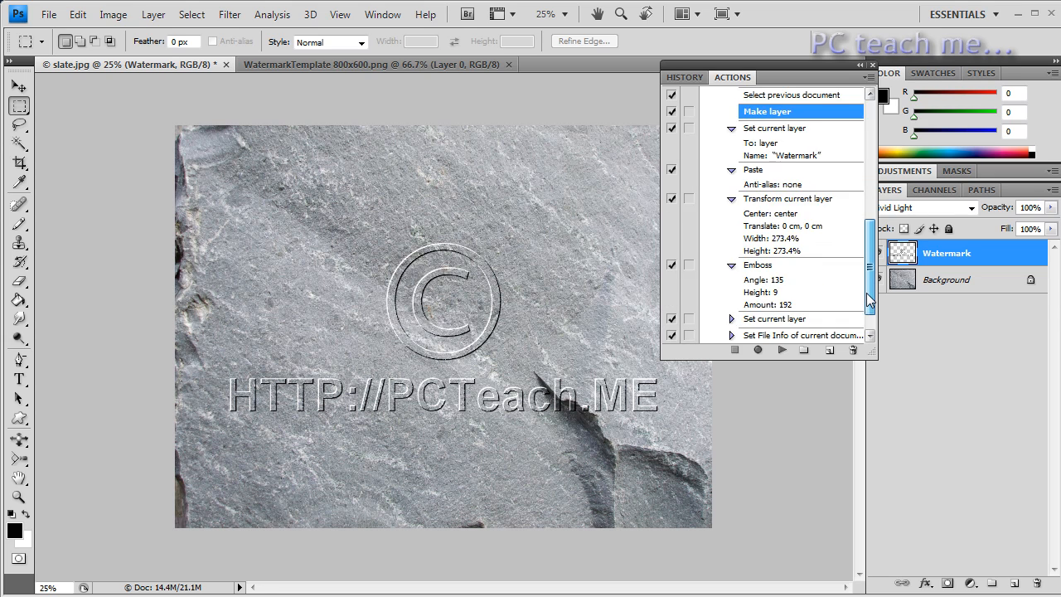
scroll(down, 3)
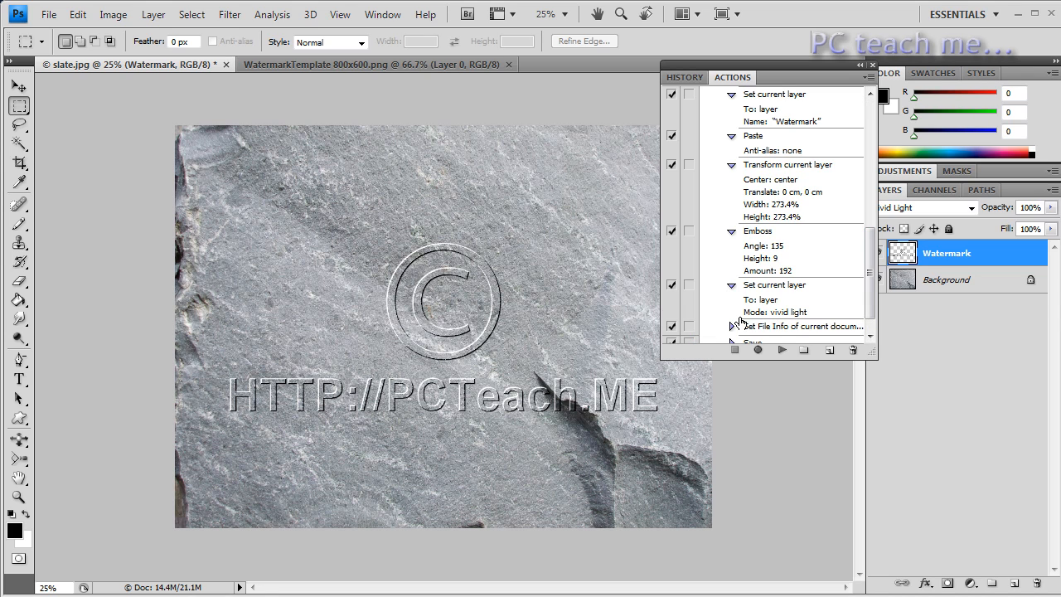
scroll(down, 3)
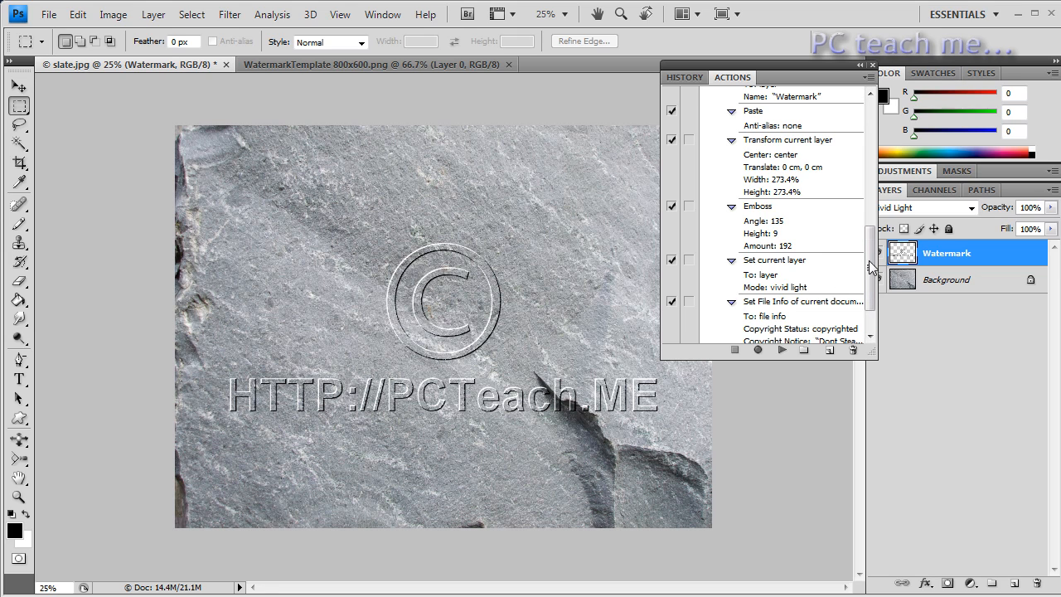
scroll(down, 3)
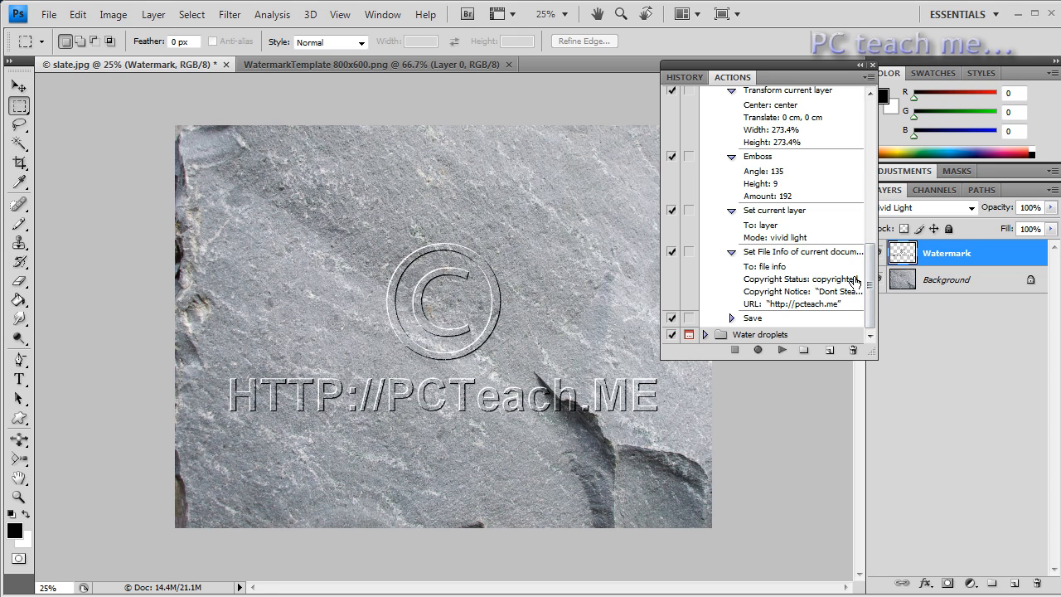
mouse_move(830, 309)
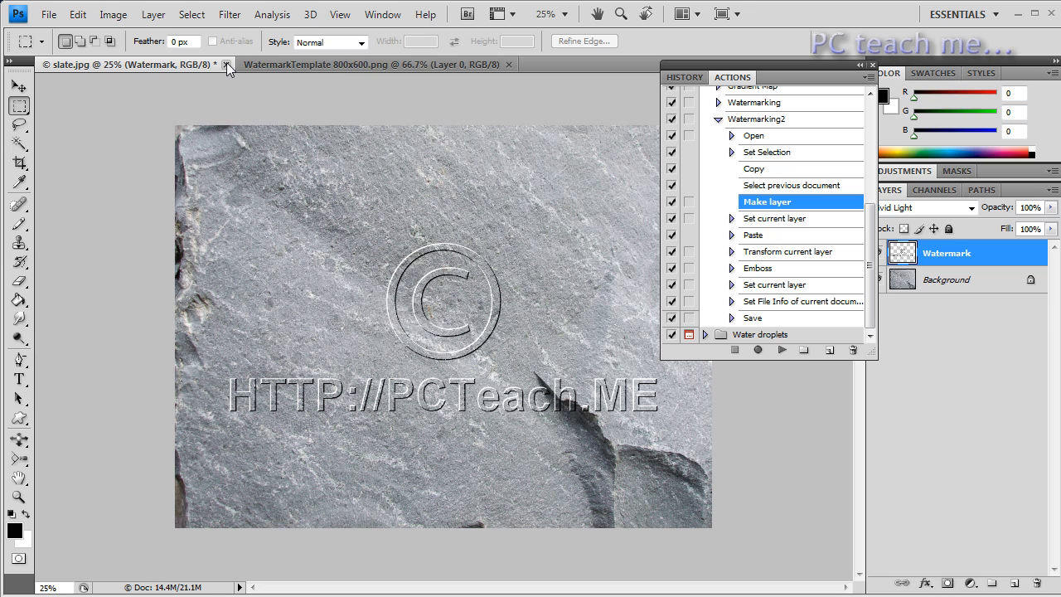
Close slate.jpg discarding changes, then close the WatermarkTemplate document
click(227, 64)
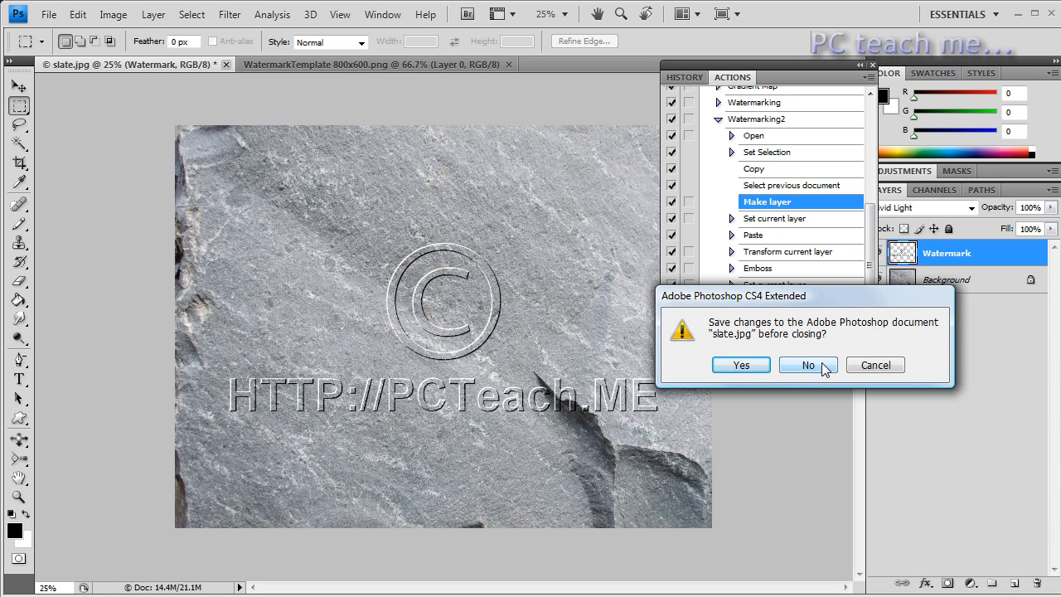
click(807, 365)
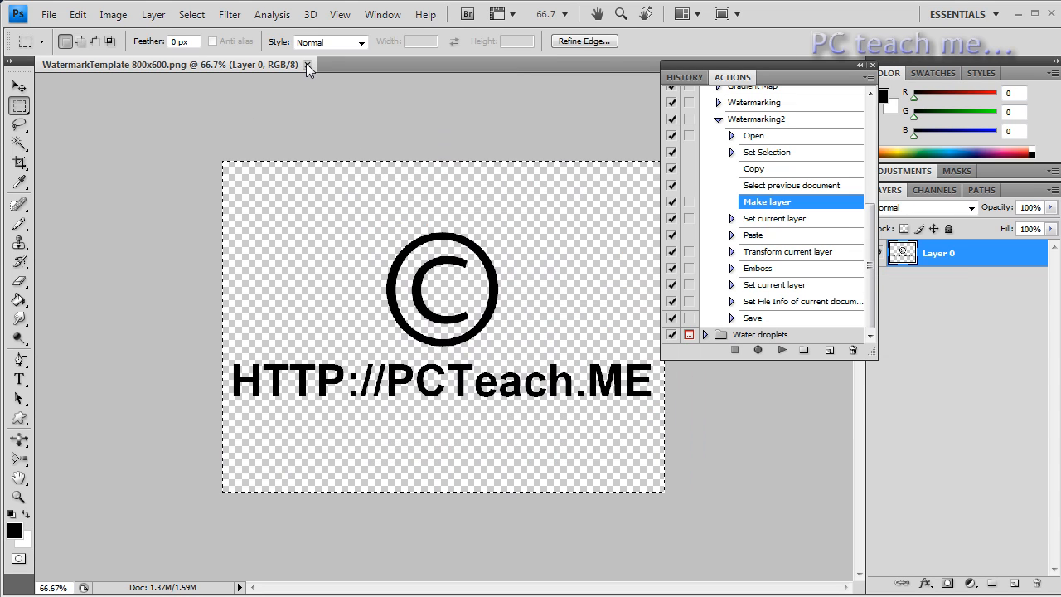
click(307, 65)
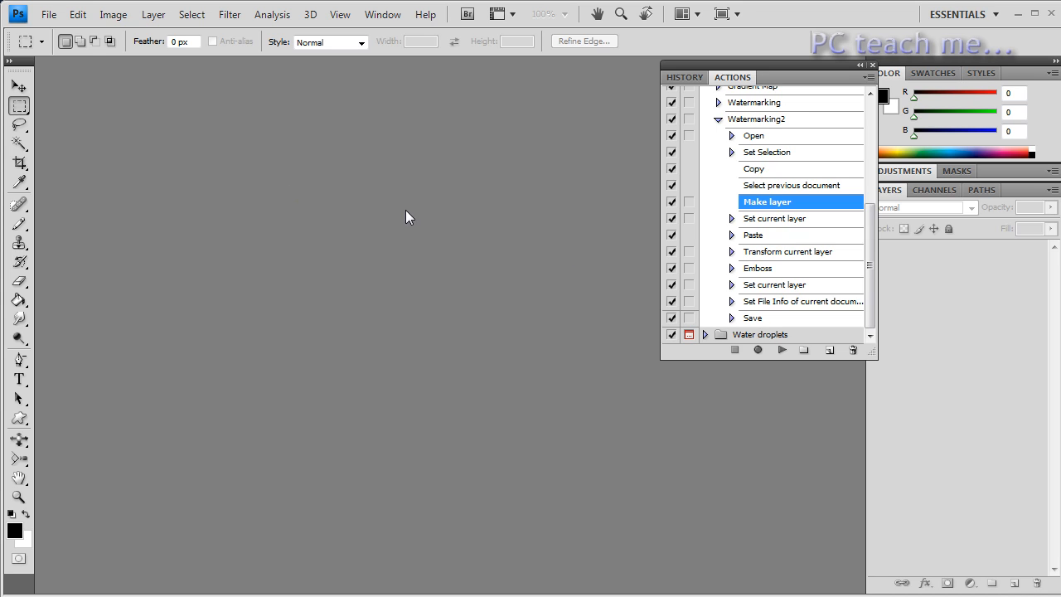
click(48, 14)
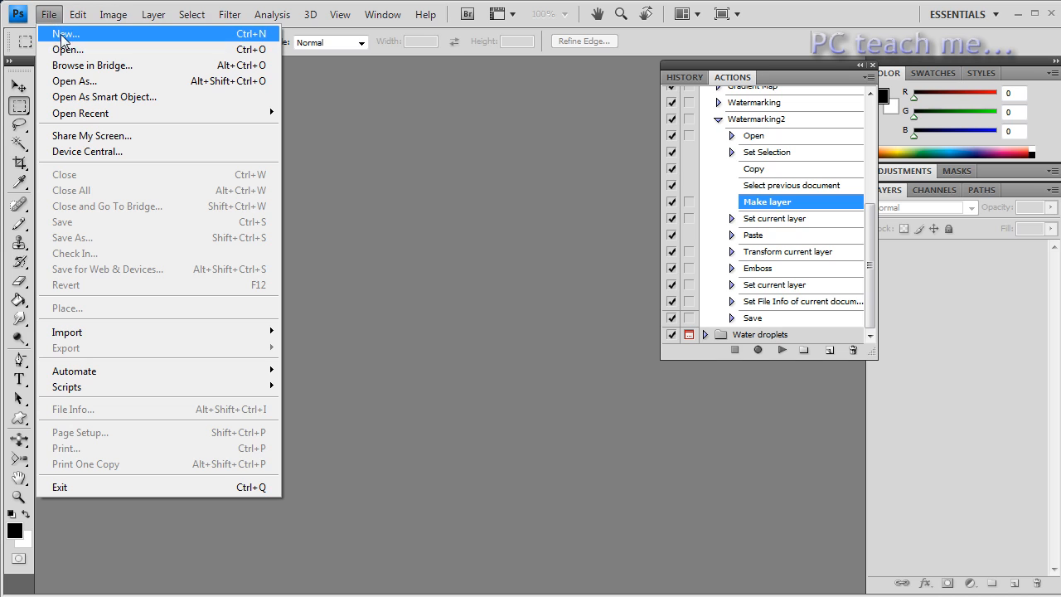
Open Sea.jpg and play Watermarking2 on it, producing Sea copy.png in Source
click(67, 49)
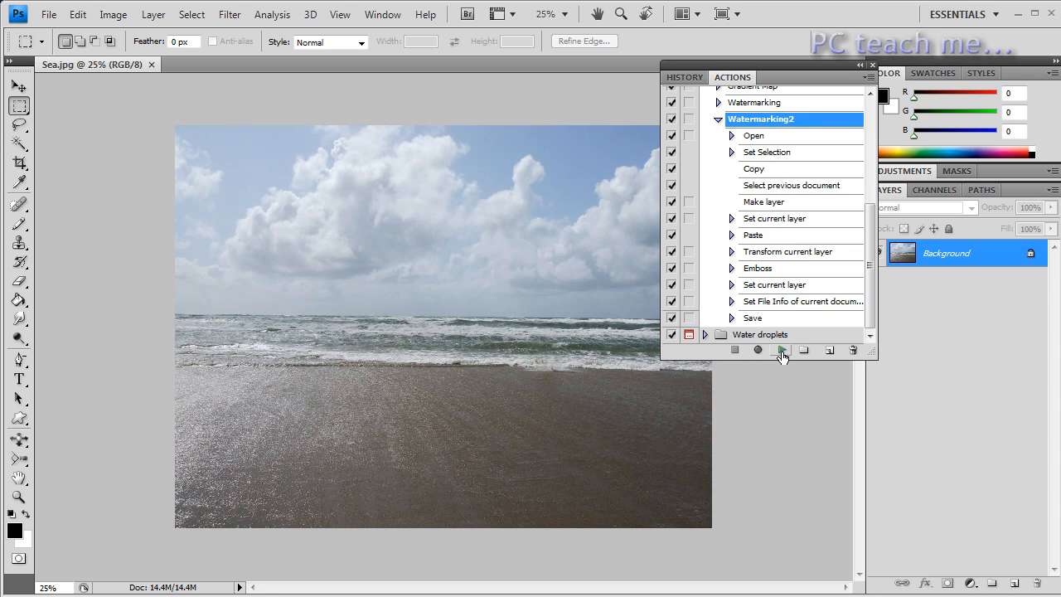
mouse_move(783, 349)
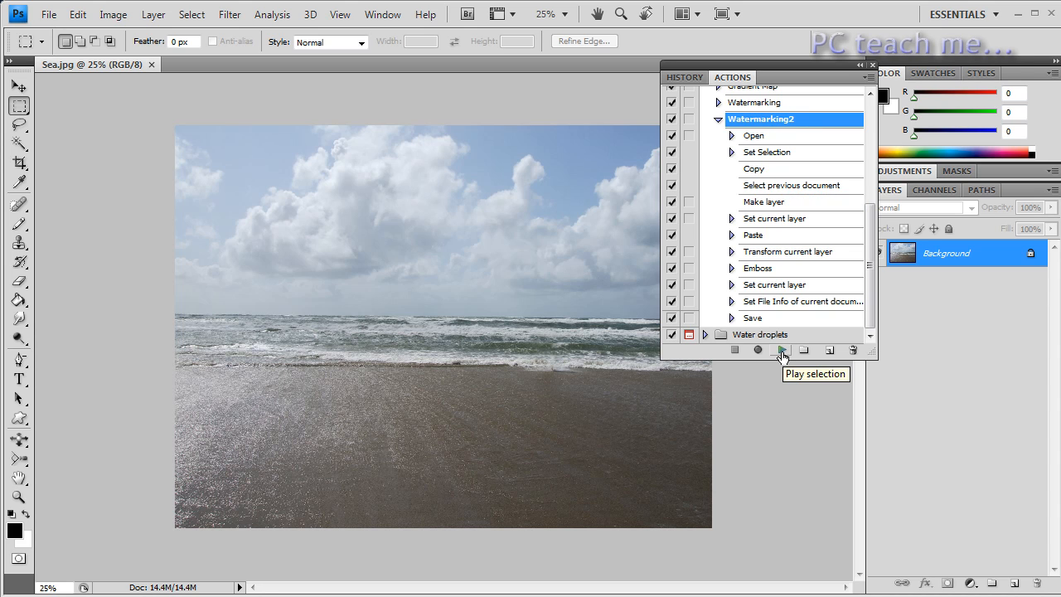
click(781, 349)
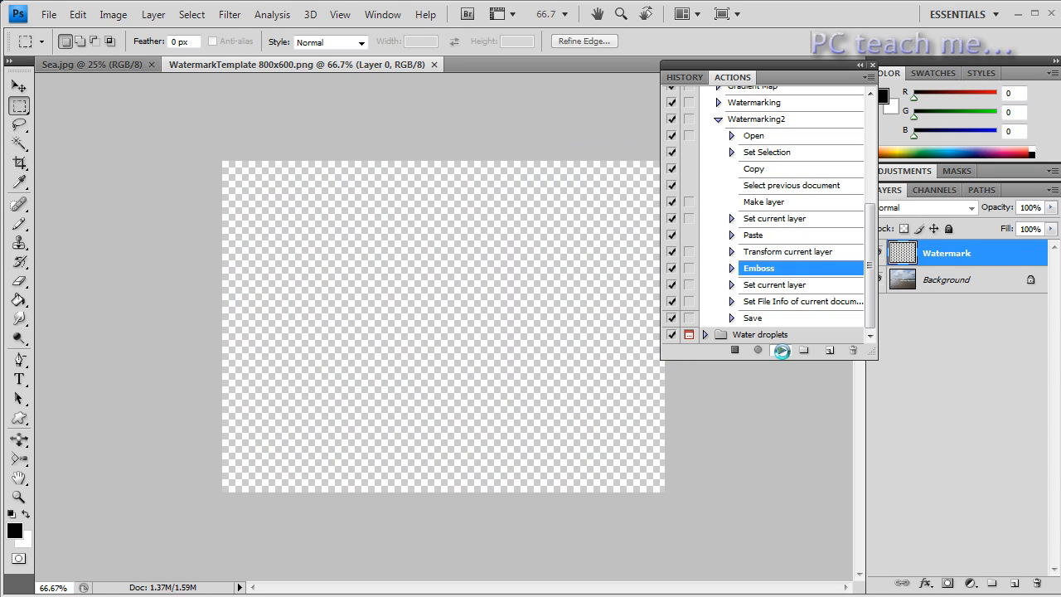
click(753, 318)
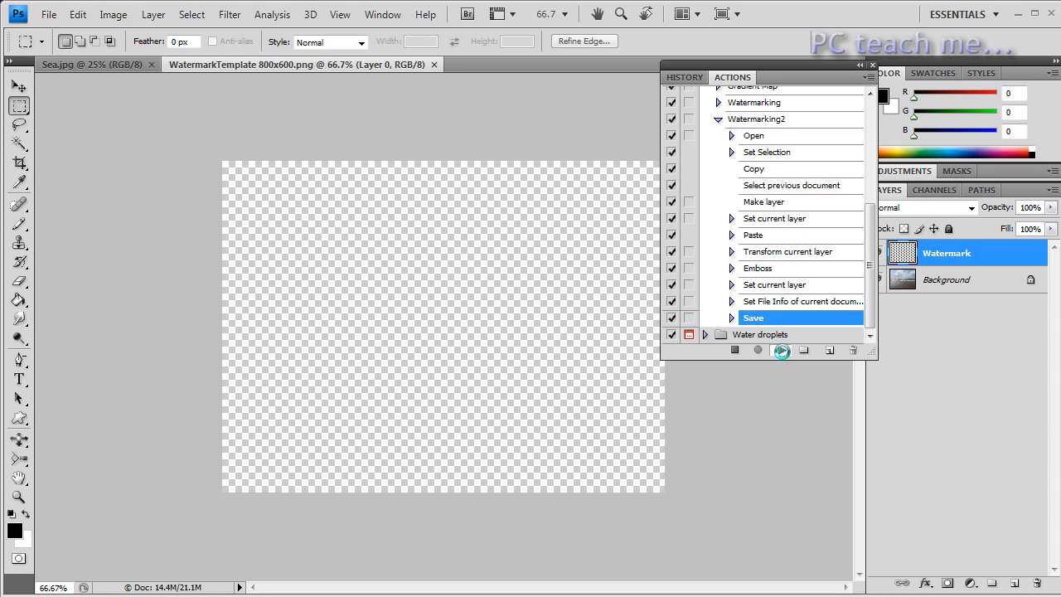
click(782, 349)
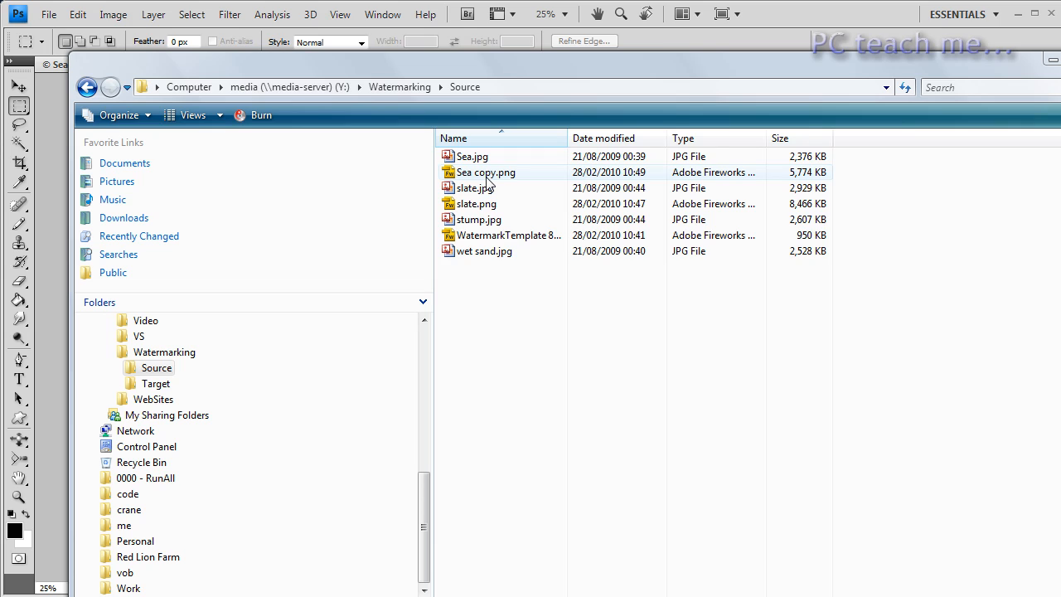
mouse_move(490, 180)
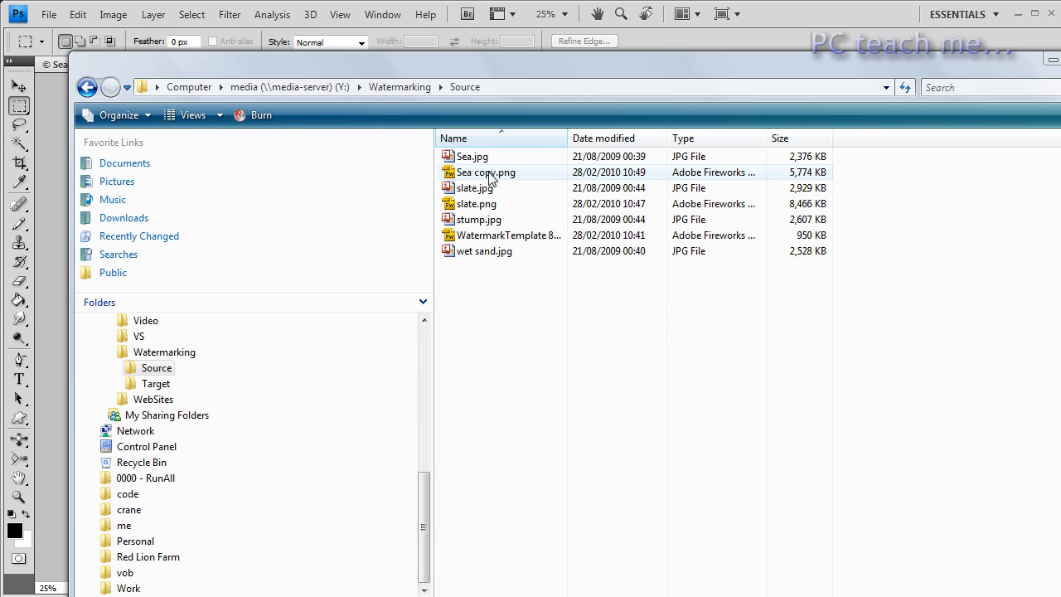
mouse_move(472, 181)
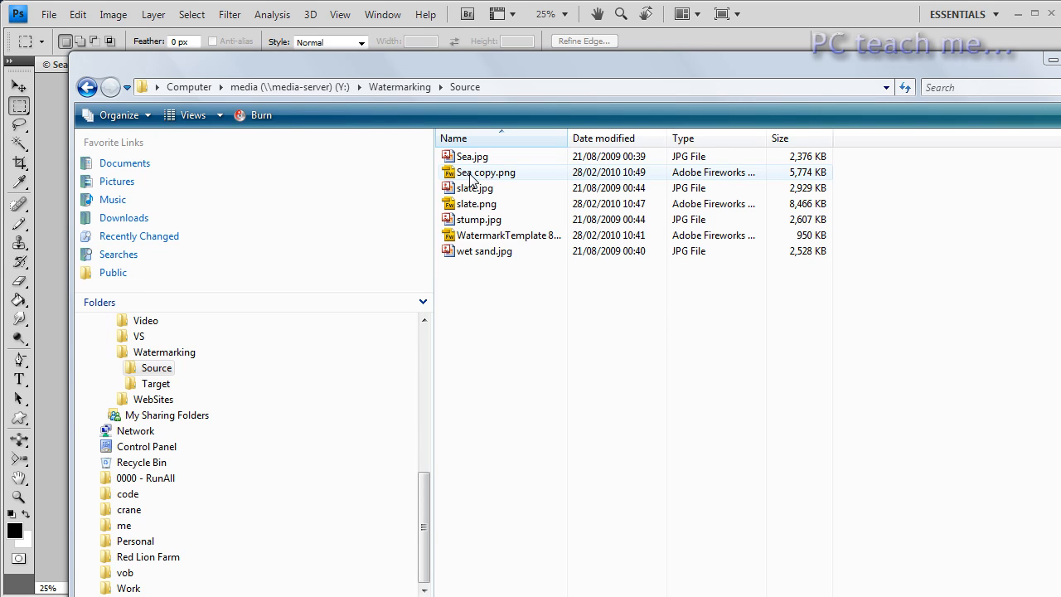
Check the empty Target folder, then permanently delete the three PNG files from Source
click(472, 156)
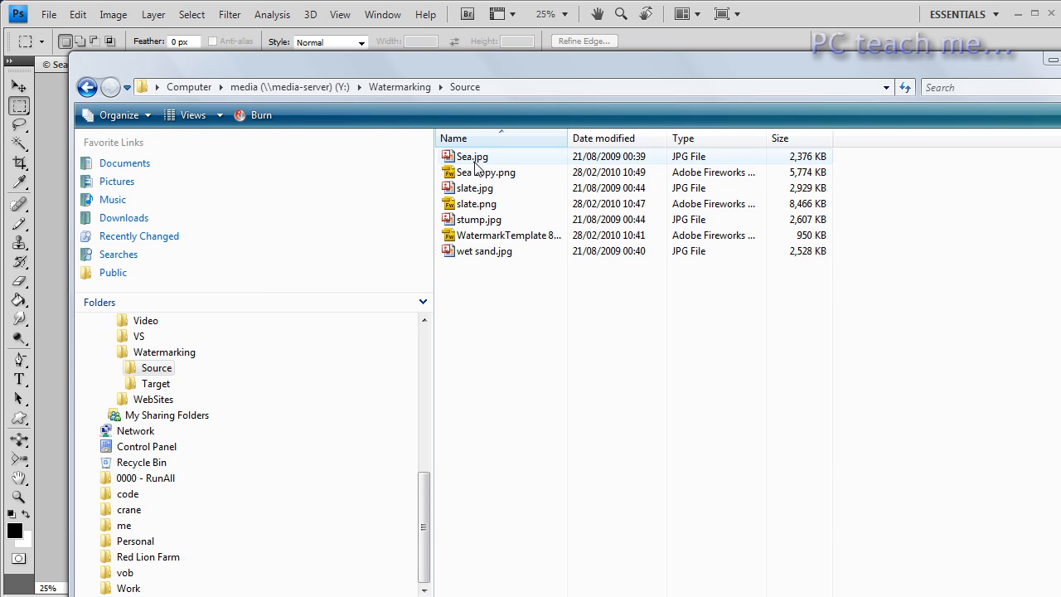
mouse_move(489, 162)
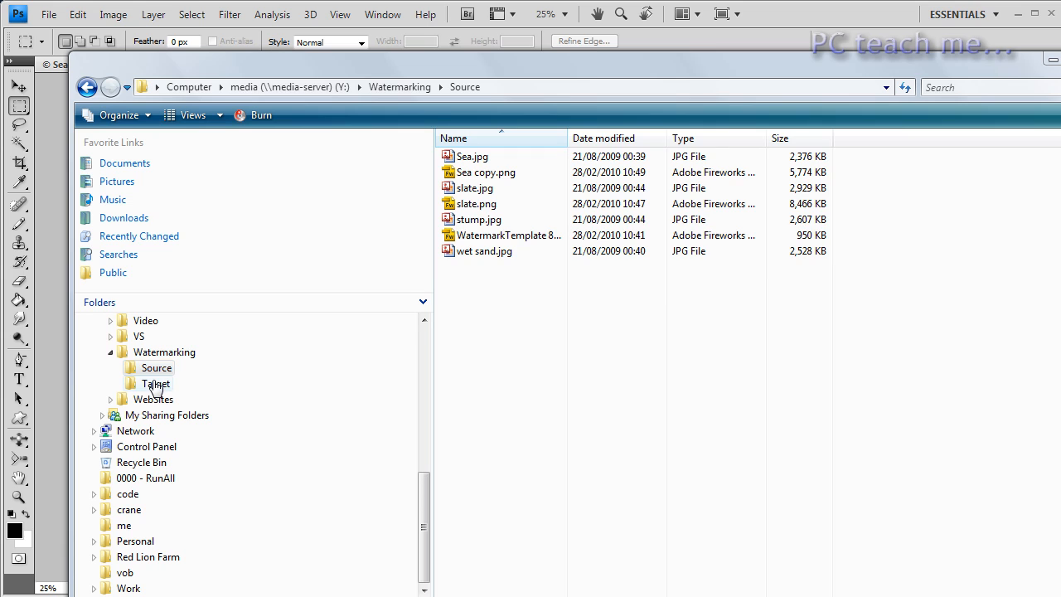
click(156, 383)
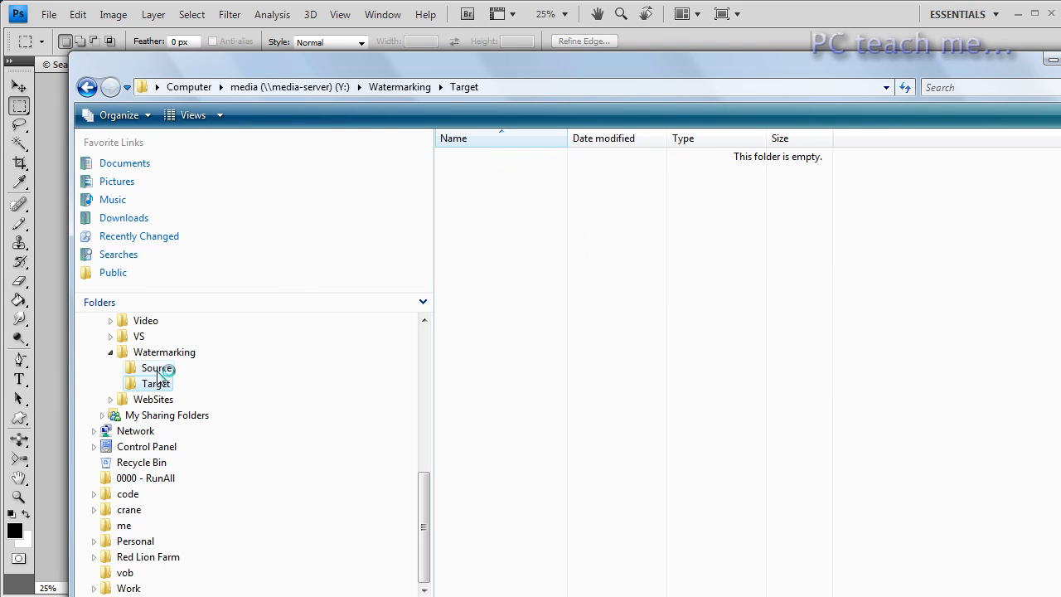
click(156, 368)
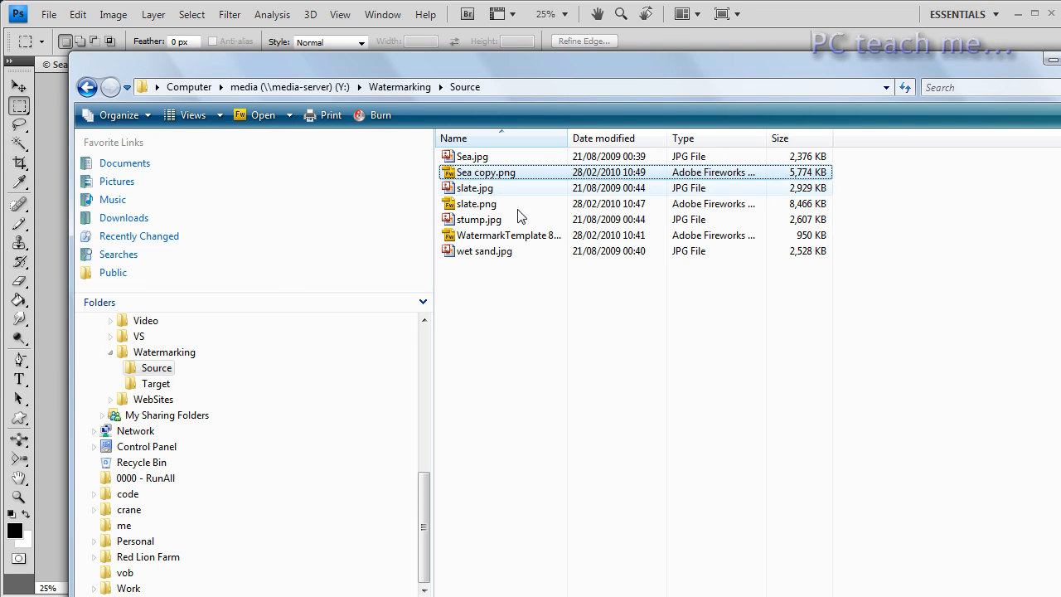
click(477, 204)
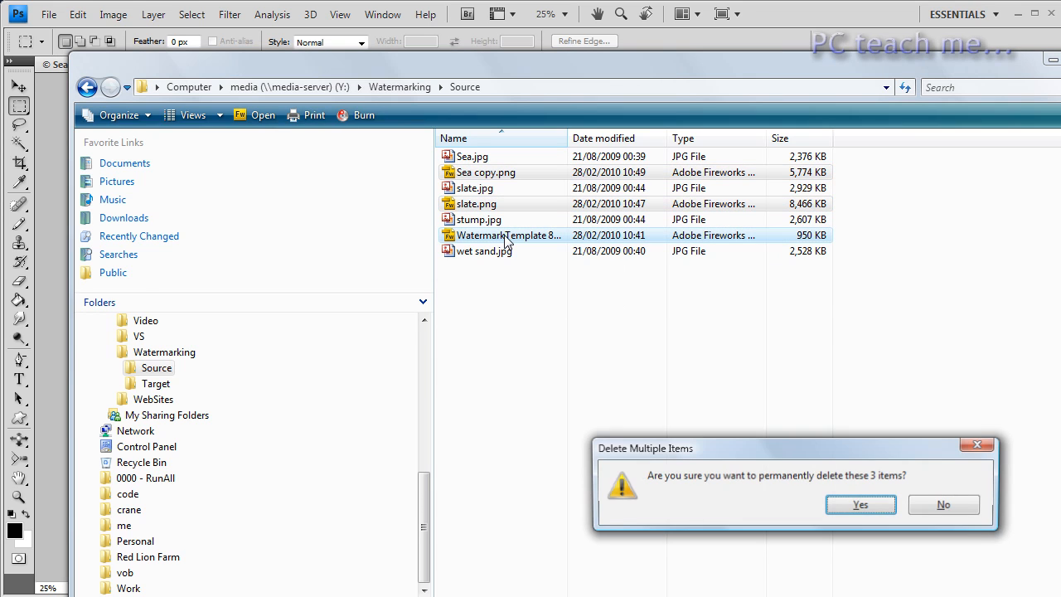
click(861, 505)
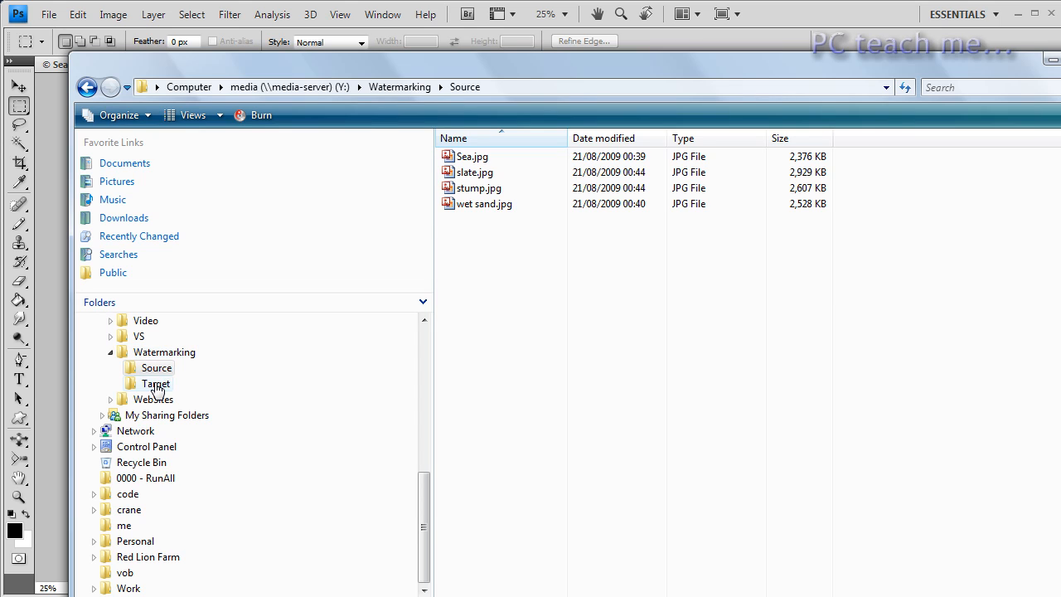
Check in Explorer that the Target folder is still empty
click(157, 383)
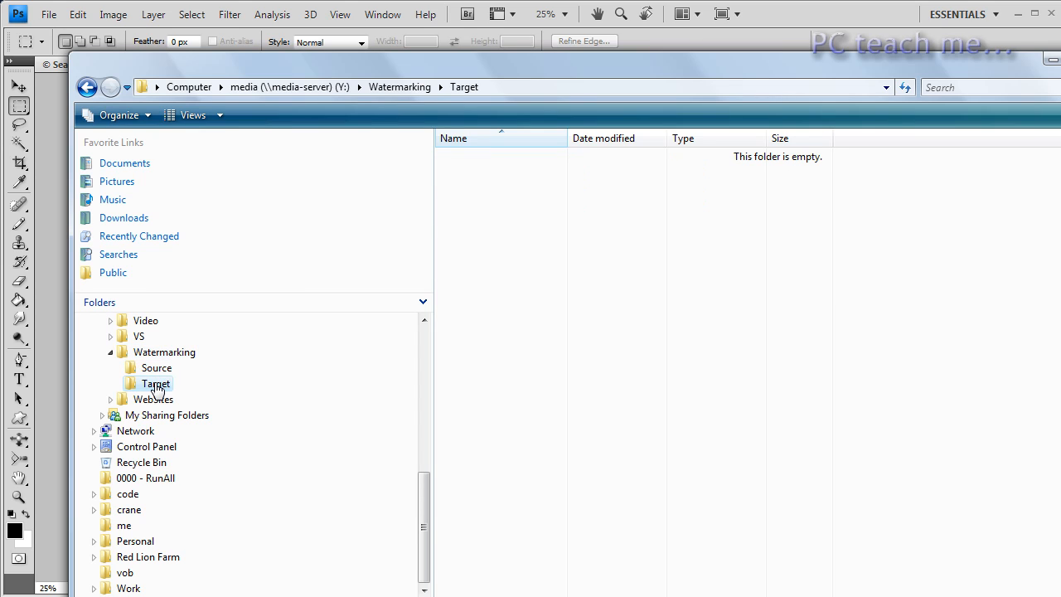
click(157, 368)
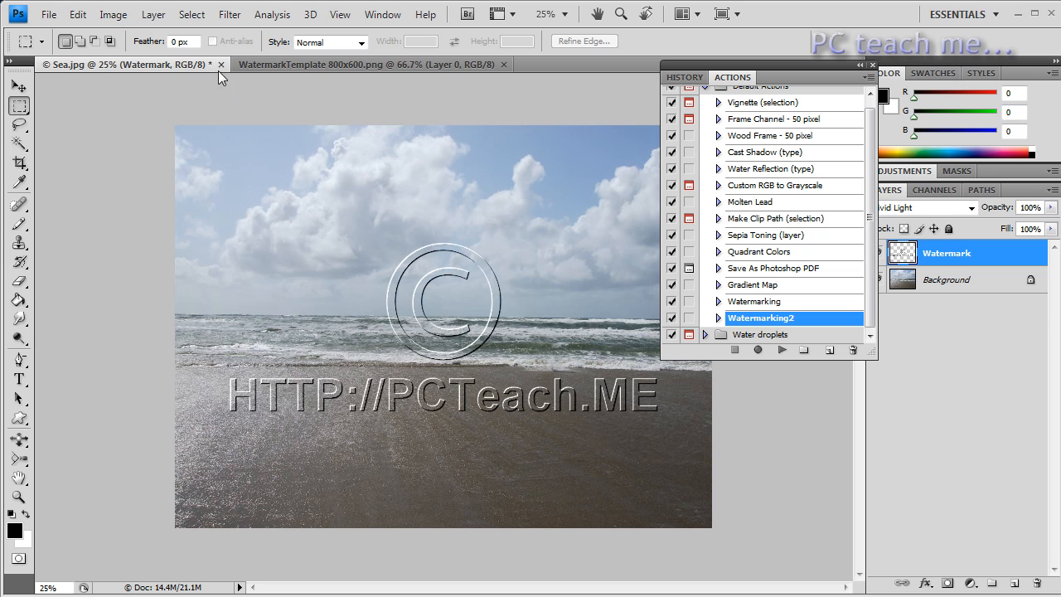
Close Sea.jpg discarding its changes, then close the WatermarkTemplate image
click(220, 65)
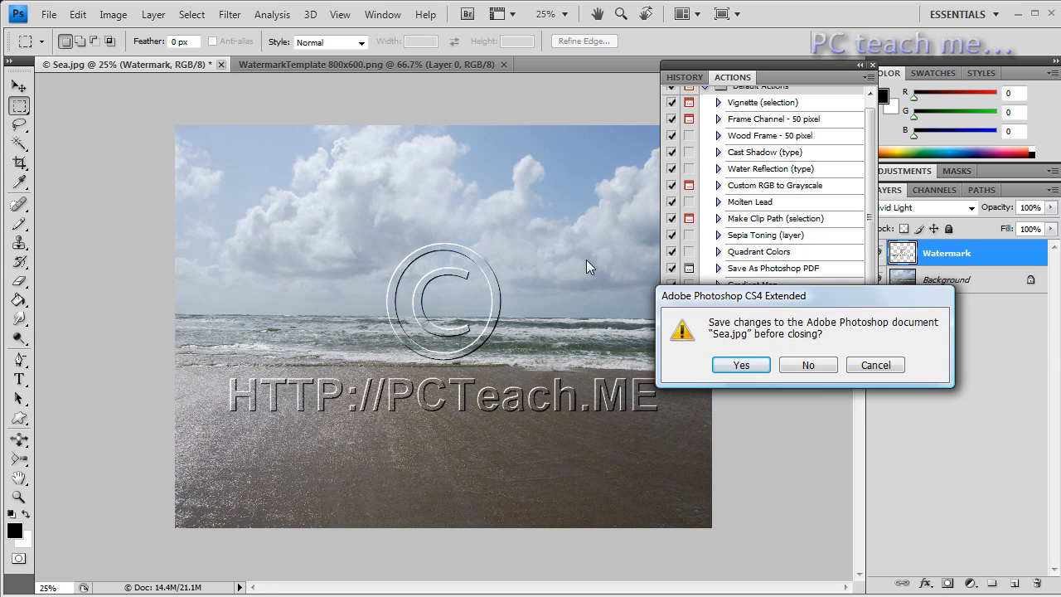
click(807, 365)
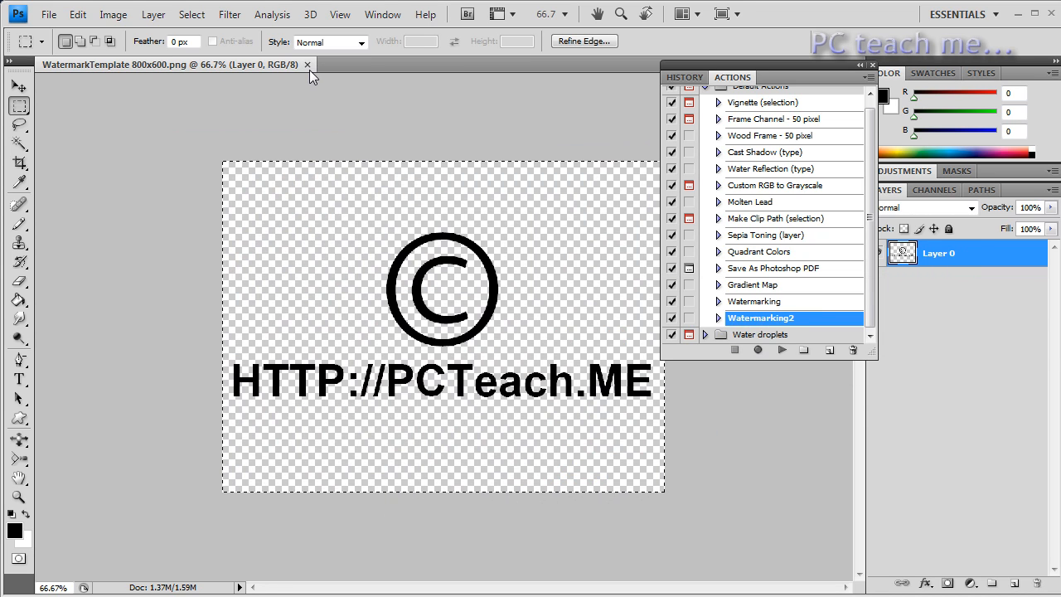
click(308, 64)
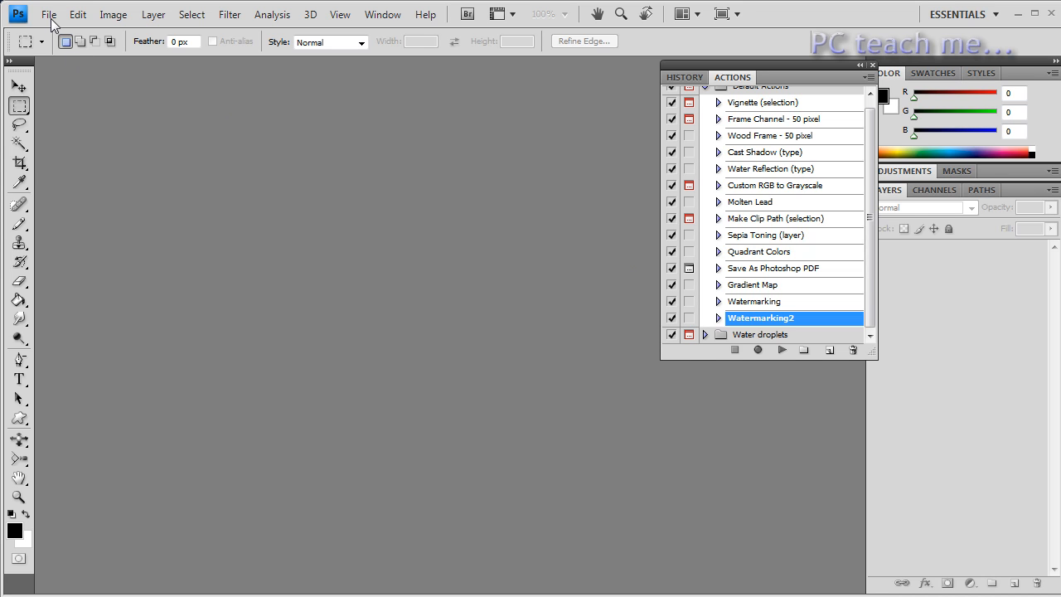
Bring up File > Automate > Batch with Watermarking2 on Source saving into Target
click(48, 15)
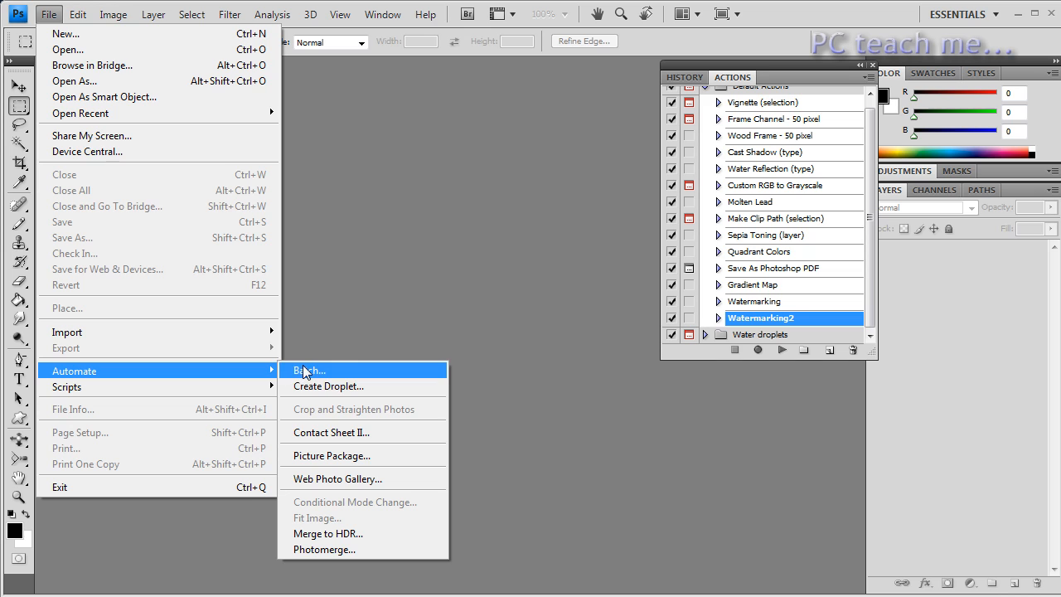
click(309, 370)
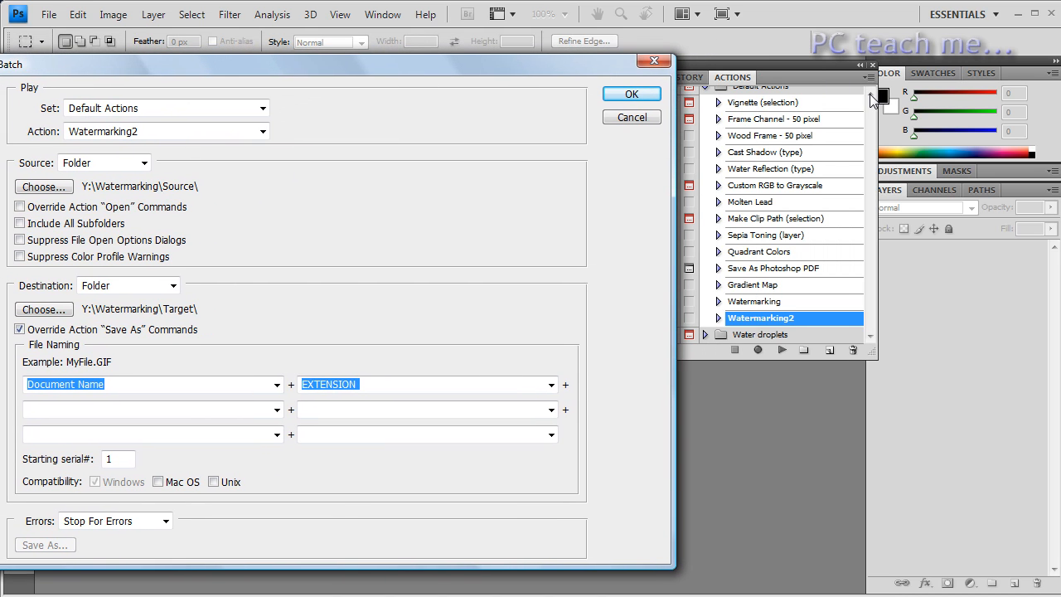
mouse_move(784, 92)
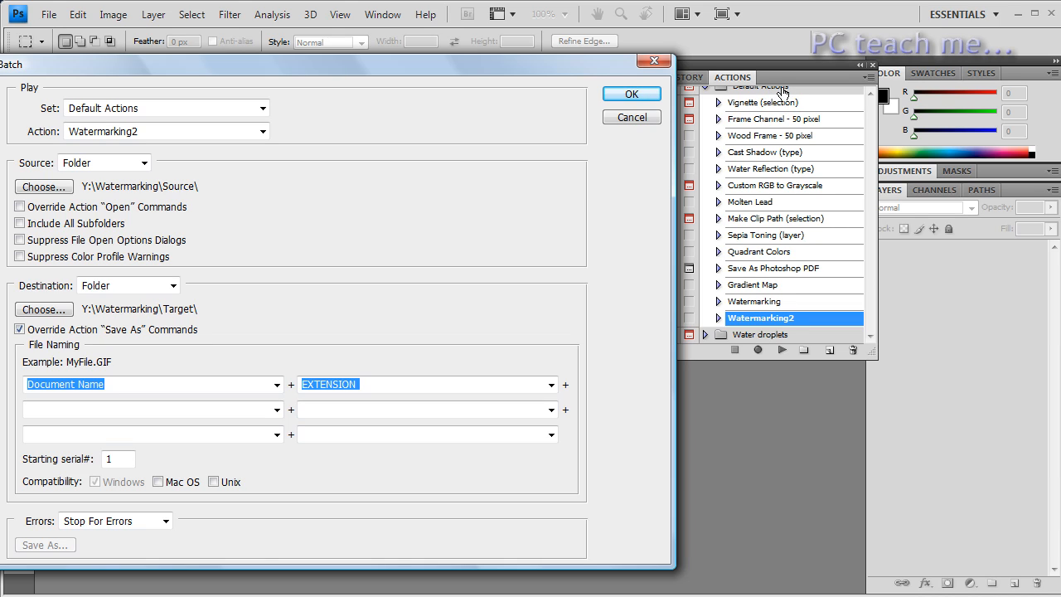
mouse_move(782, 93)
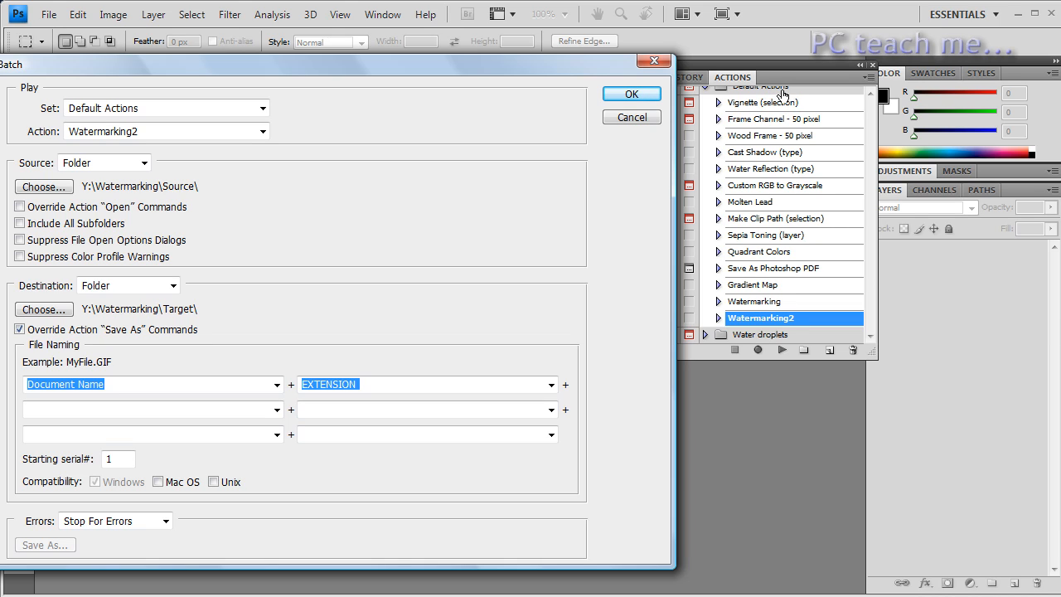
mouse_move(686, 307)
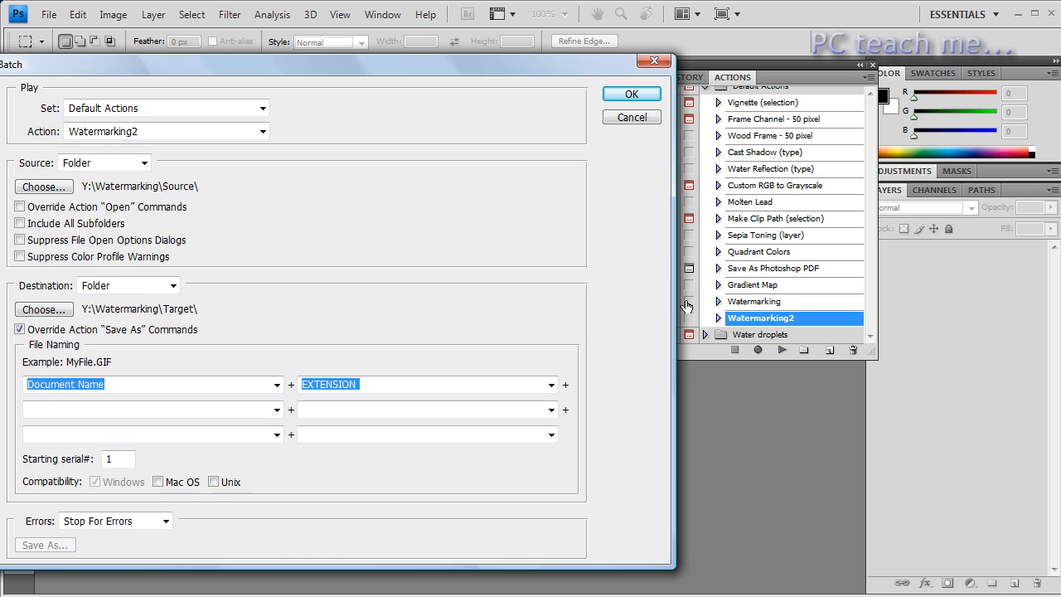
mouse_move(226, 158)
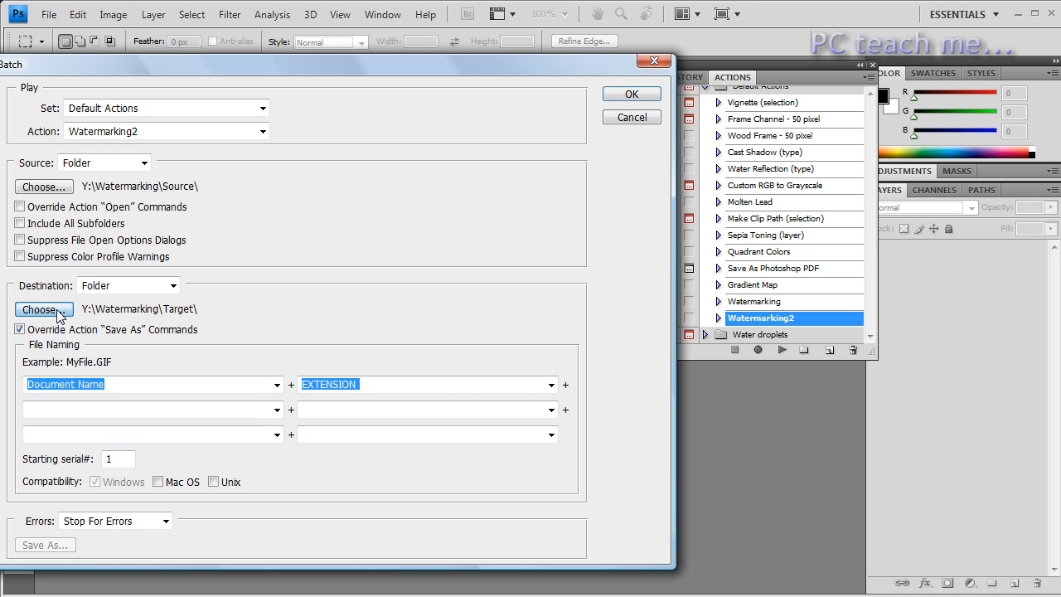
click(43, 308)
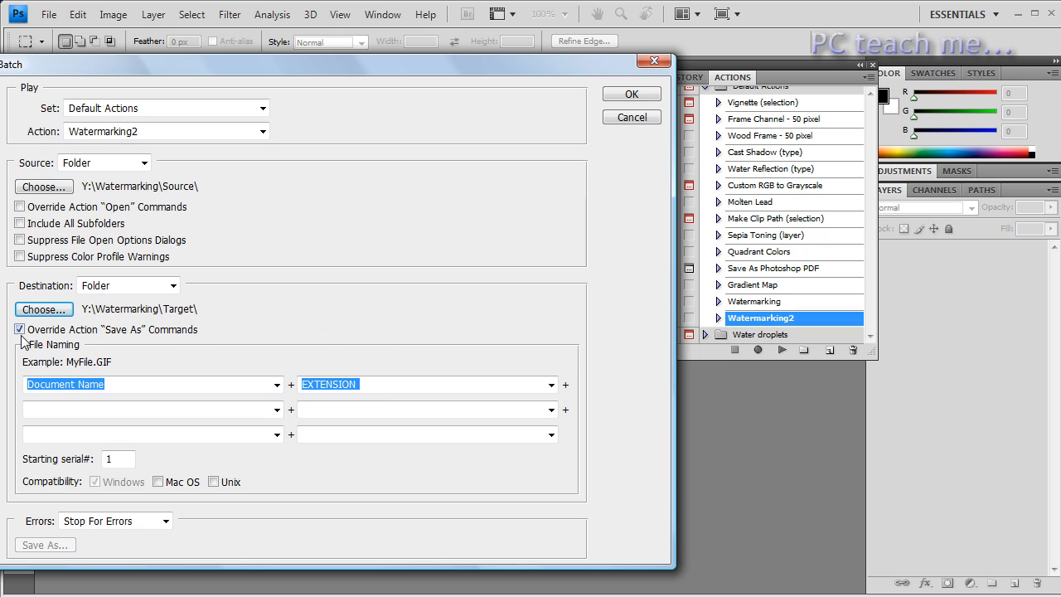
mouse_move(18, 330)
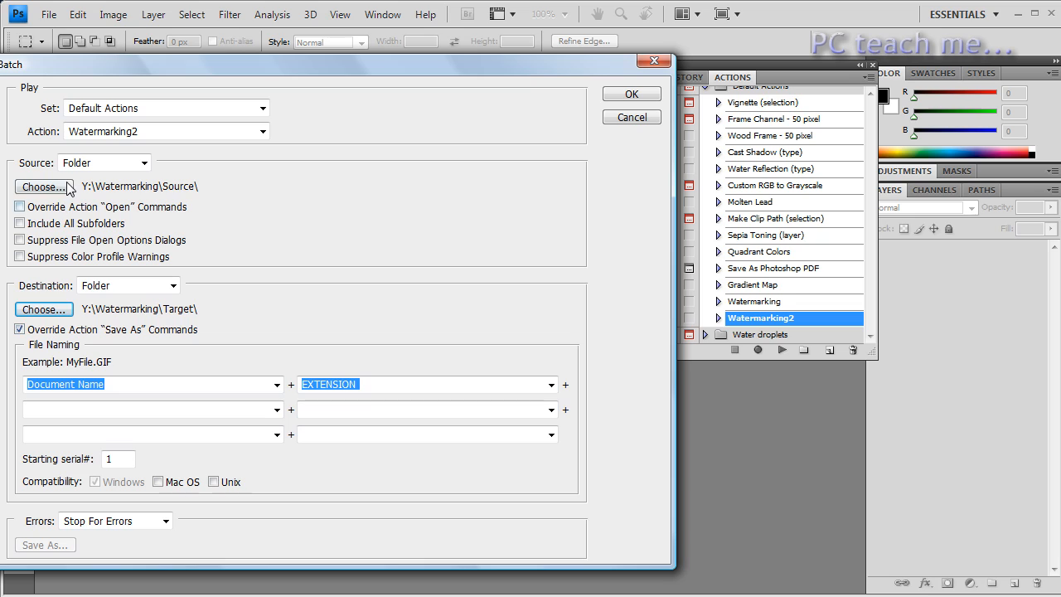
mouse_move(612, 139)
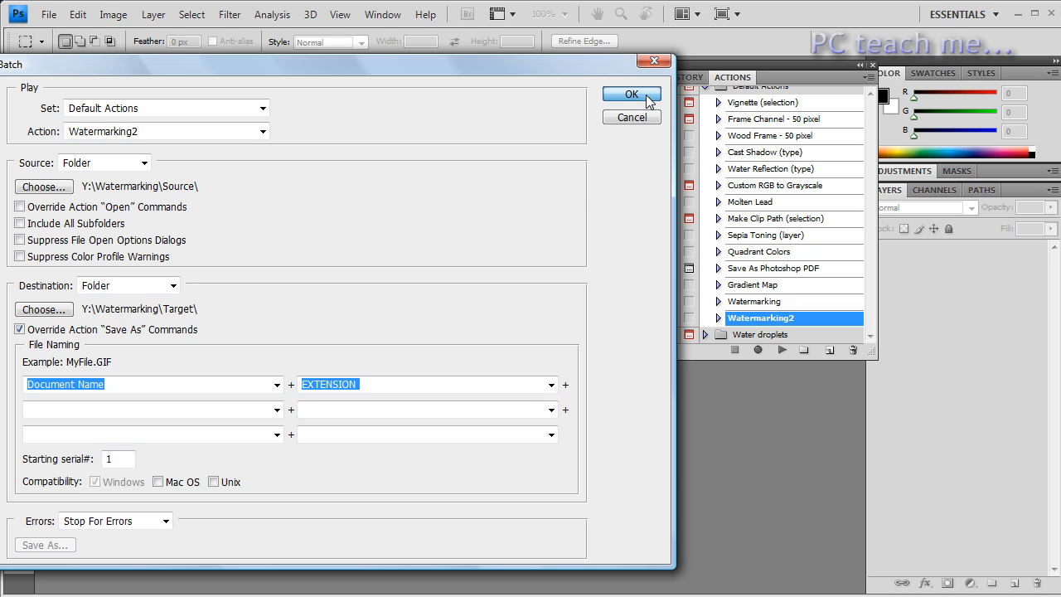
Dismiss the missing-destination alert, re-set Target as destination and run the batch
click(631, 93)
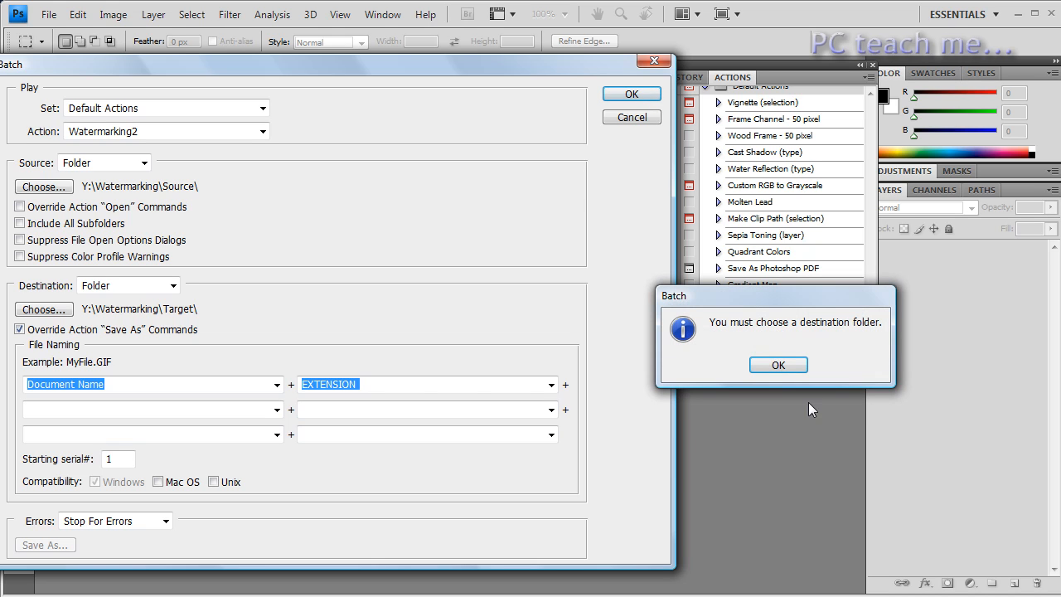
click(778, 365)
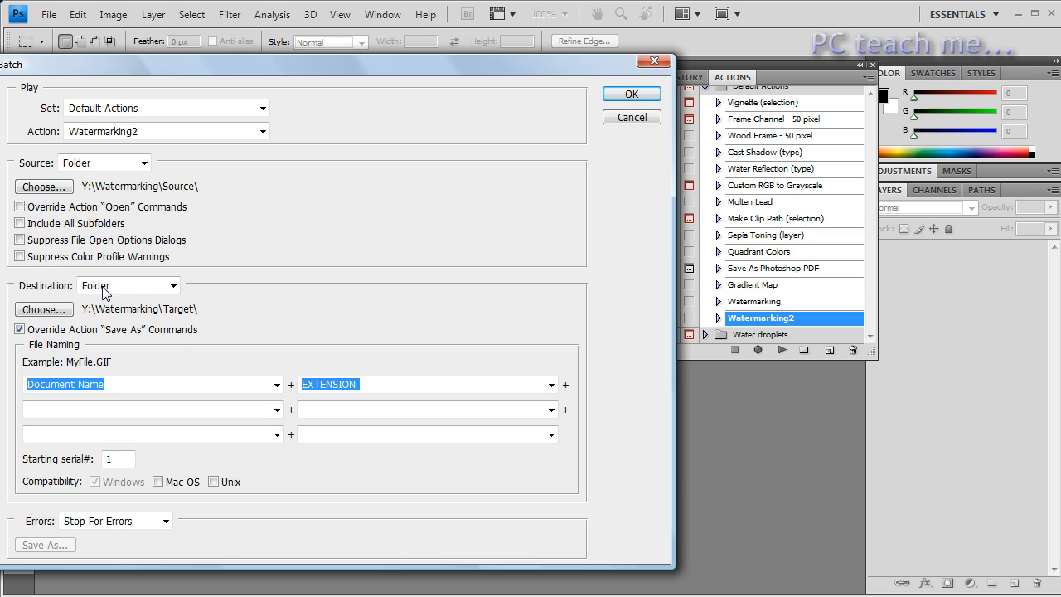
click(44, 309)
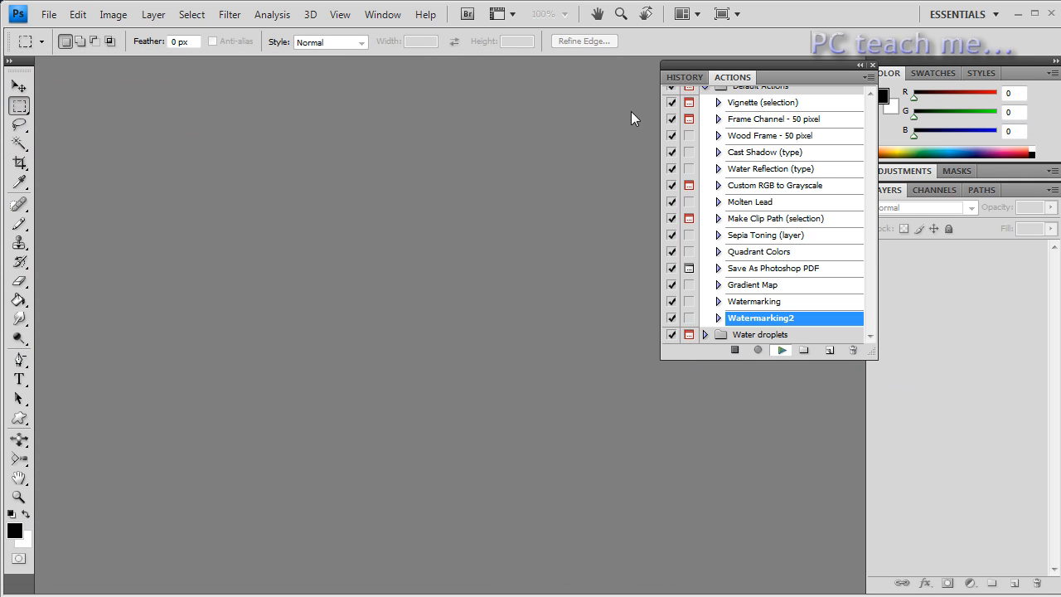
click(781, 349)
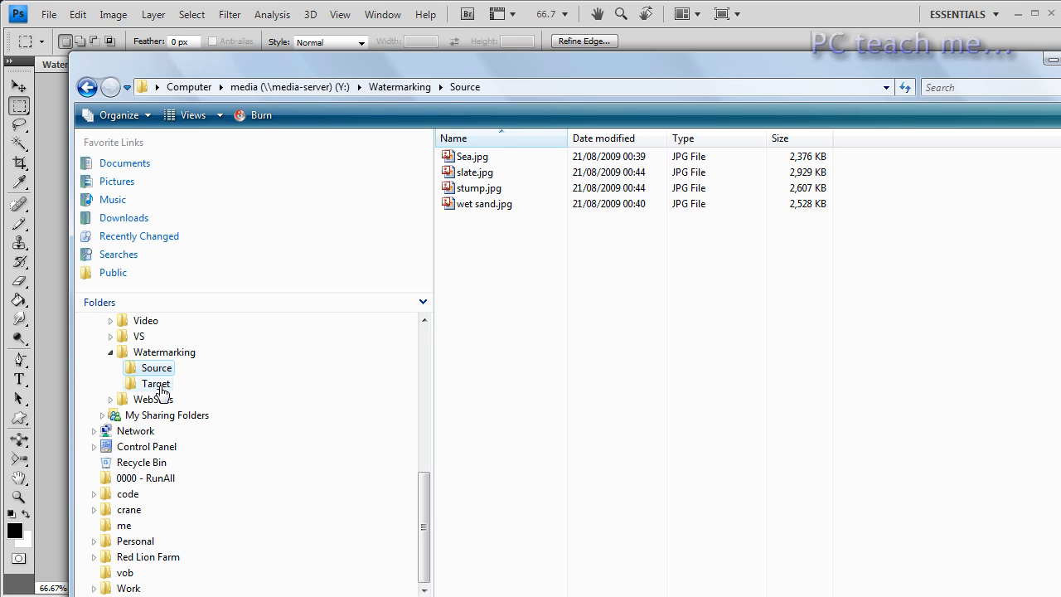
View Target's four new PNGs and open wet sand.png to see its embossed watermark
click(156, 383)
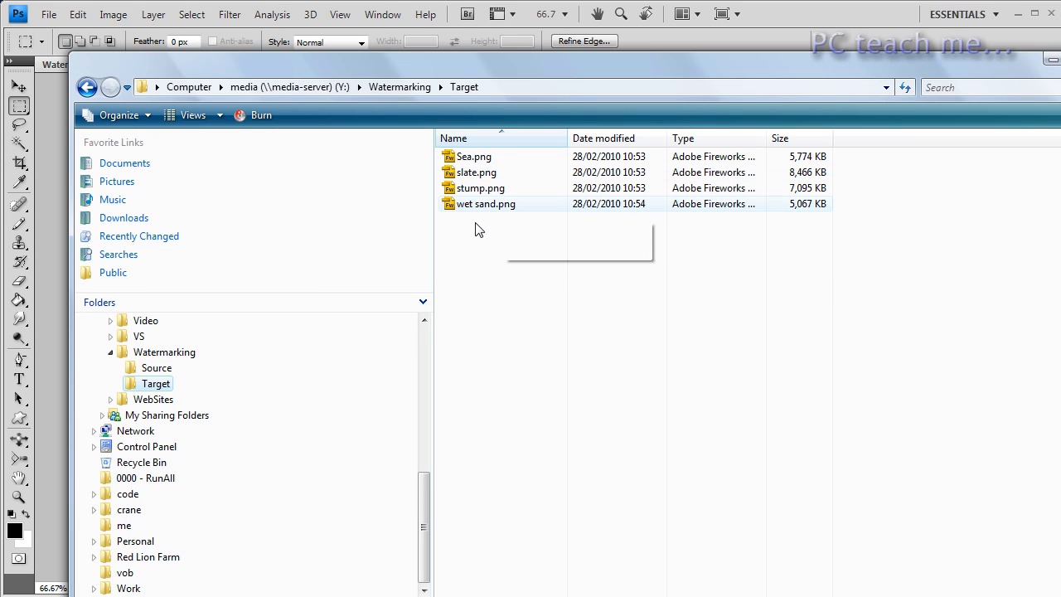
click(475, 156)
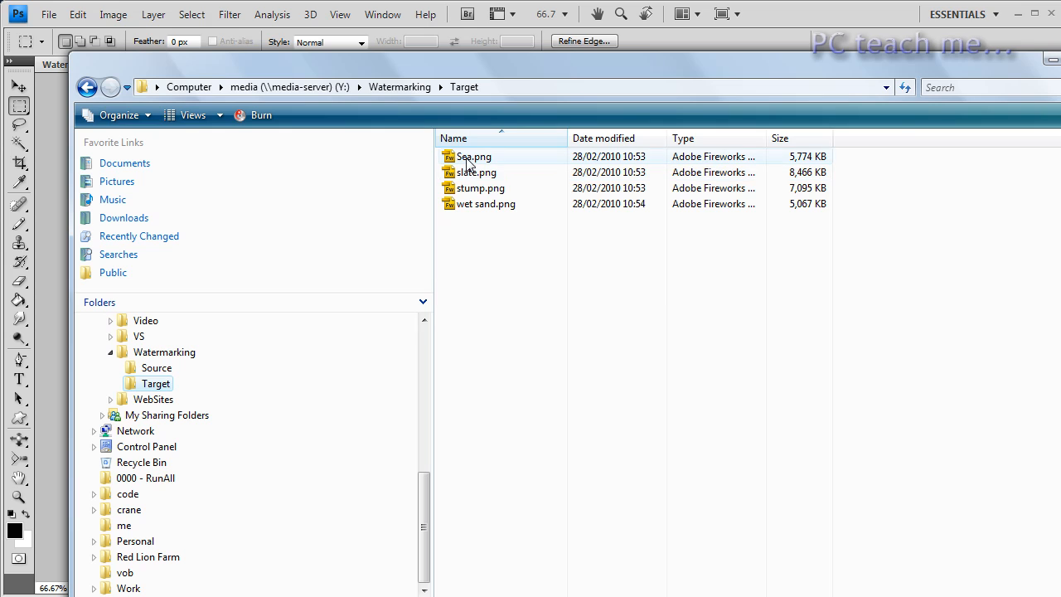
click(486, 204)
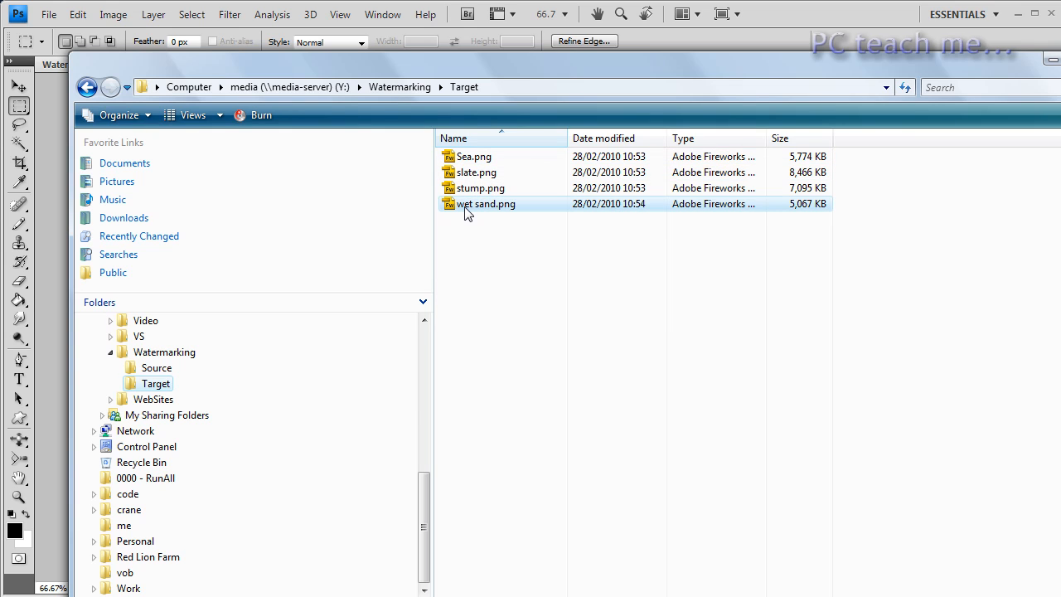
click(485, 204)
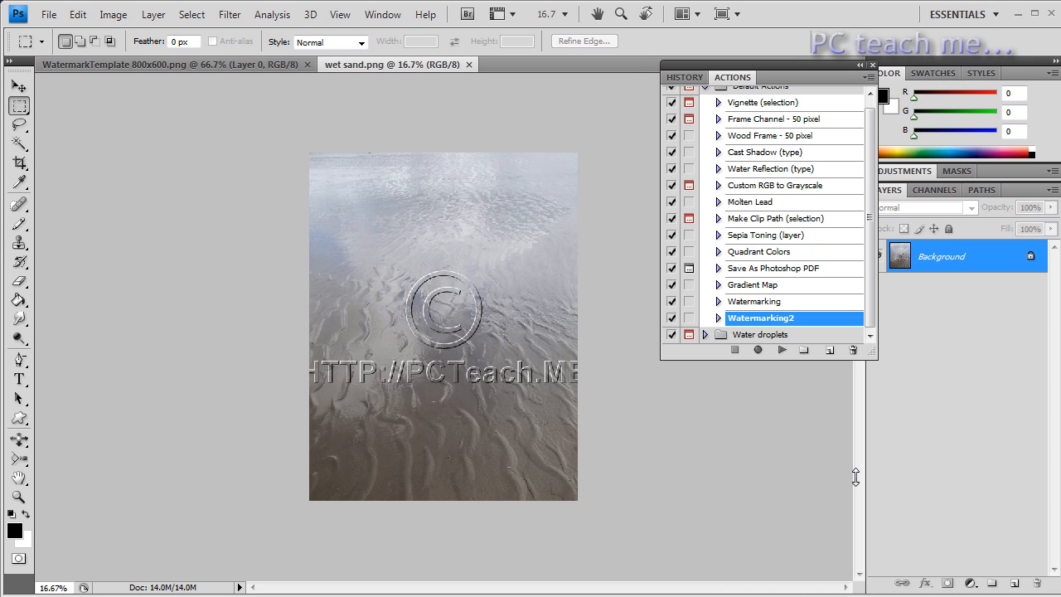
mouse_move(413, 404)
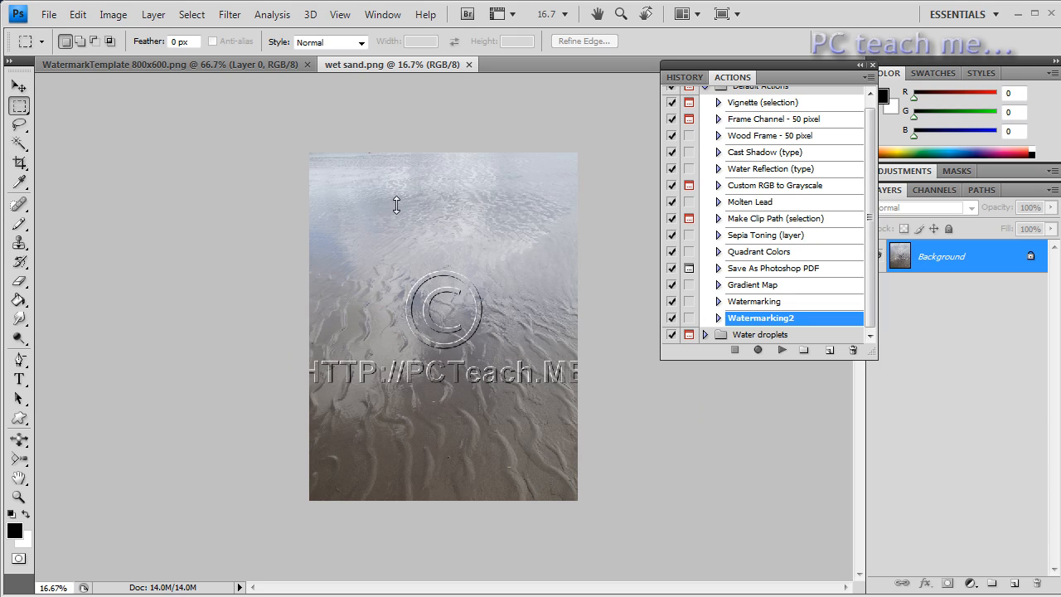
mouse_move(440, 408)
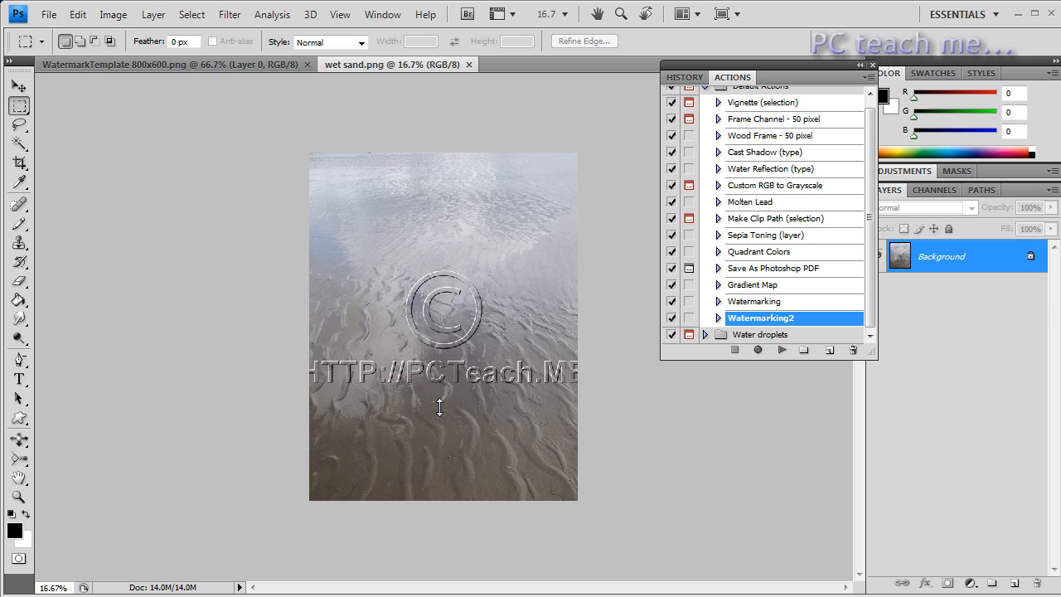
mouse_move(576, 360)
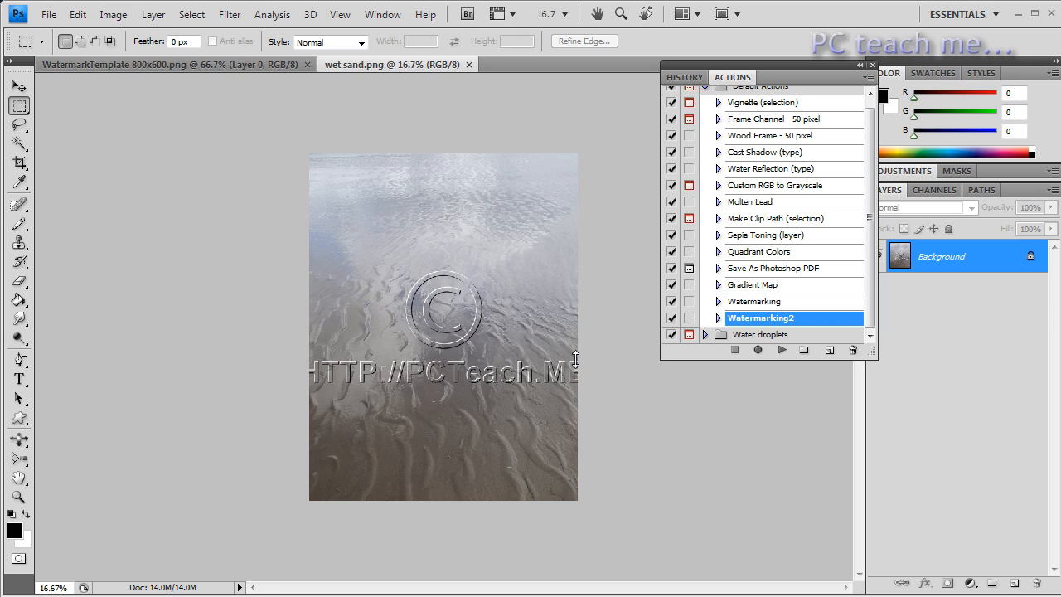